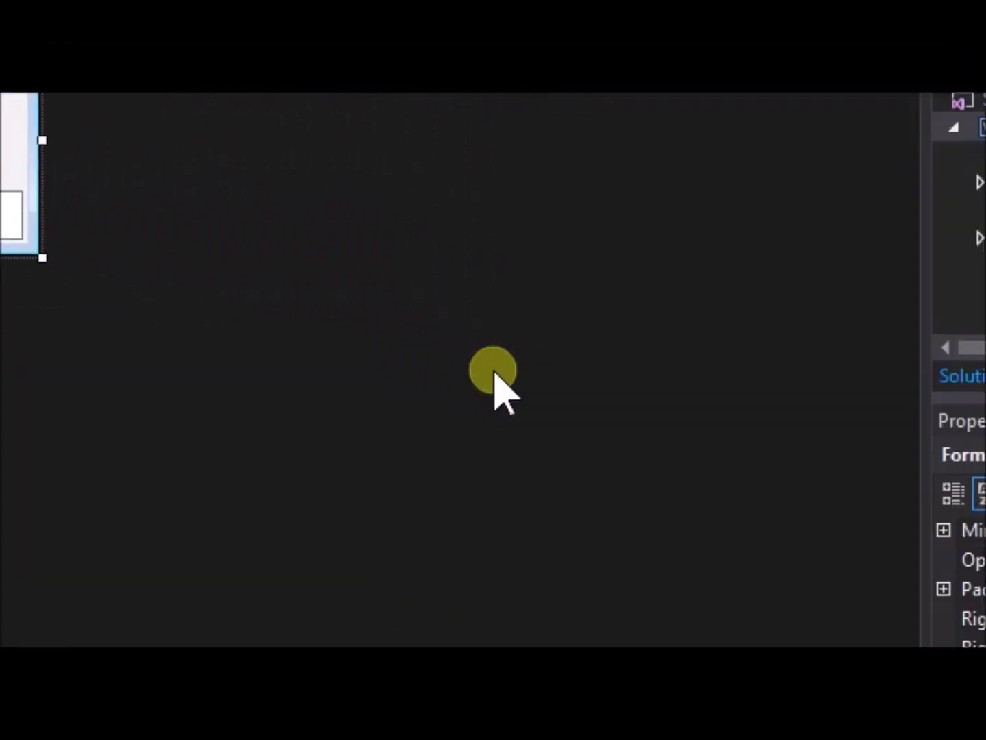
- In Form1_Load set Me.Location = New Point(100, 100)
left_click(659, 374)
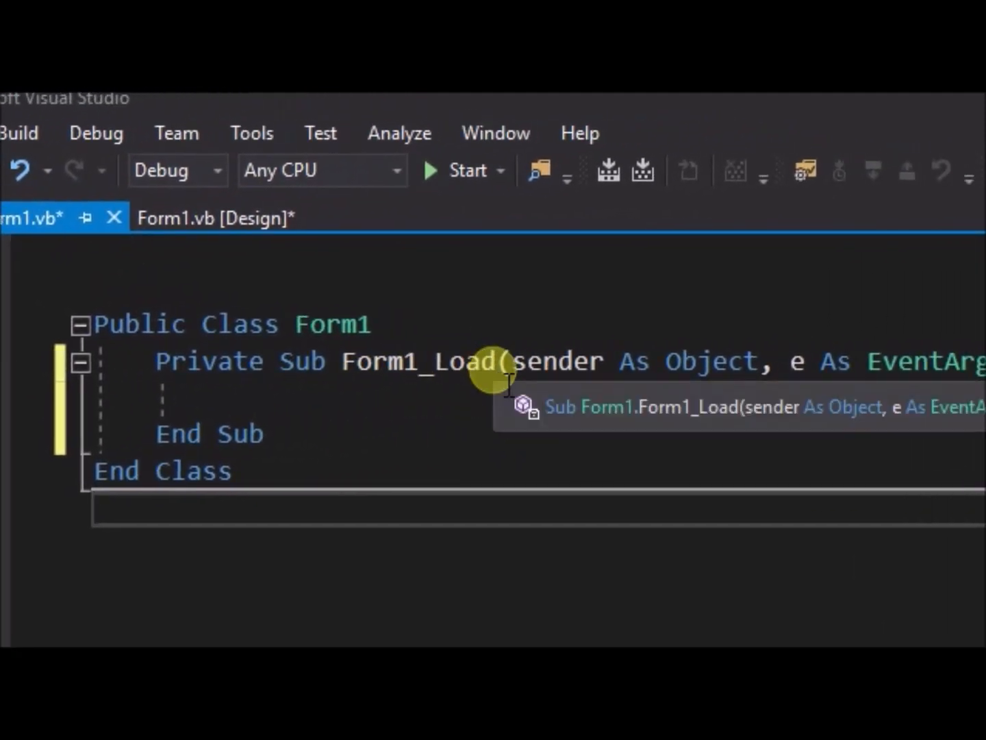
type("Me")
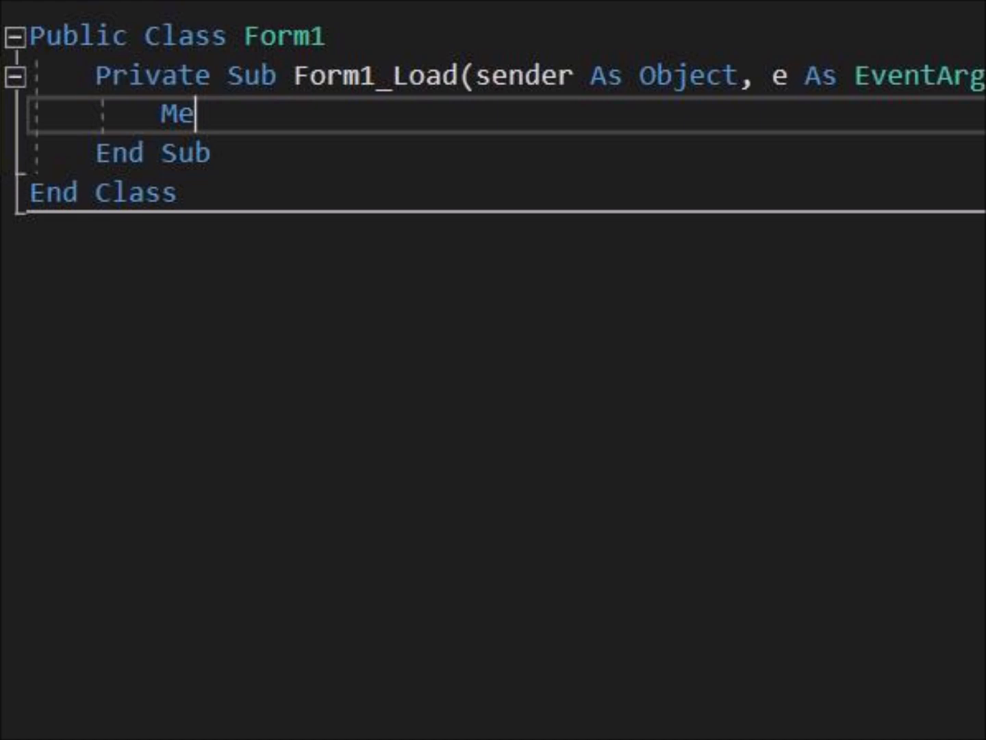
type(".L")
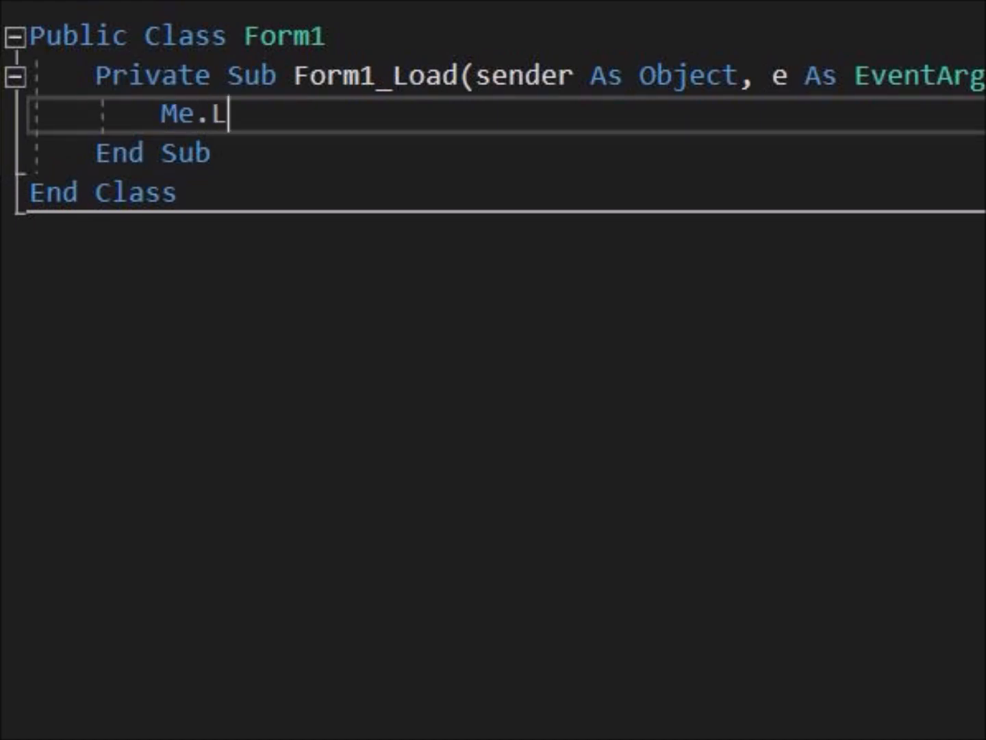
type("ocation =")
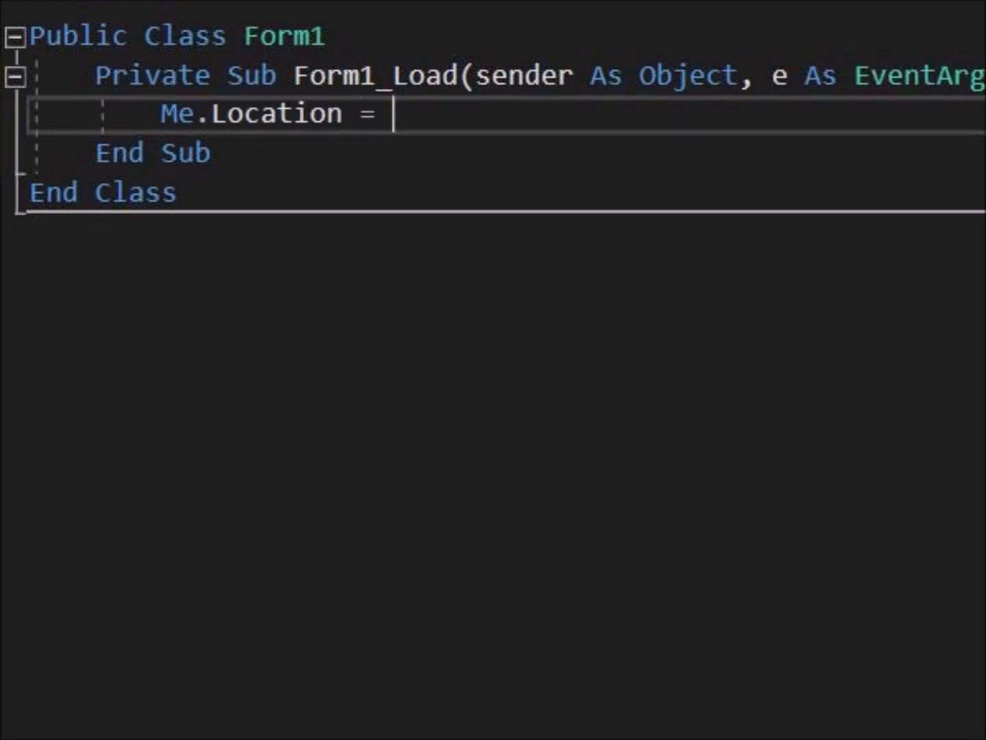
type("New Point")
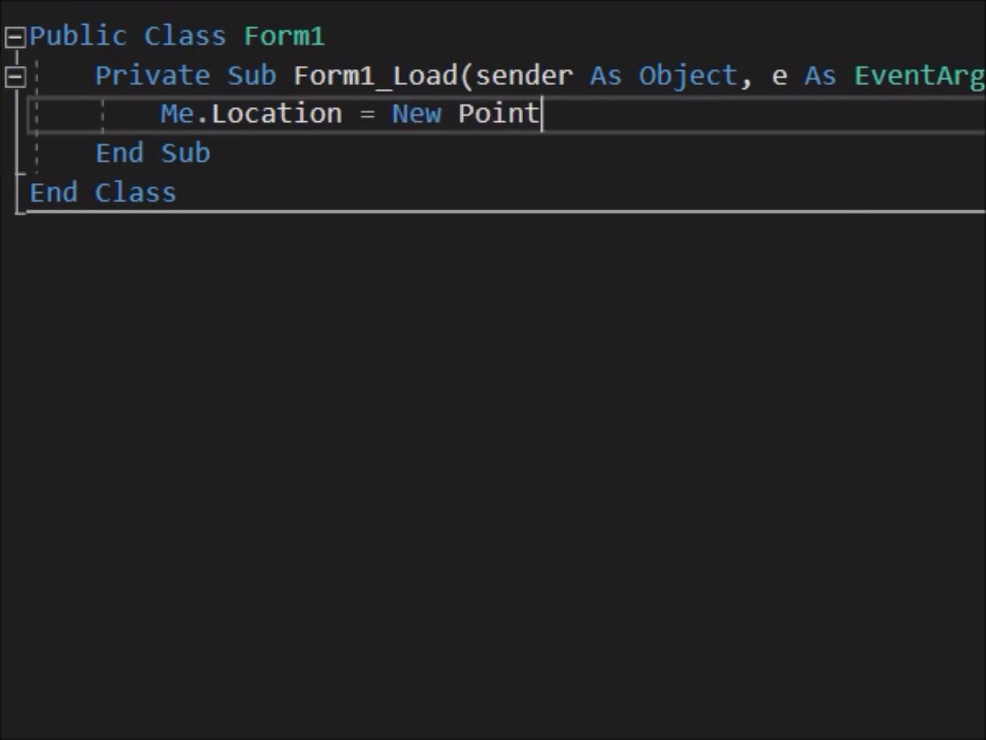
type("(100, 100)")
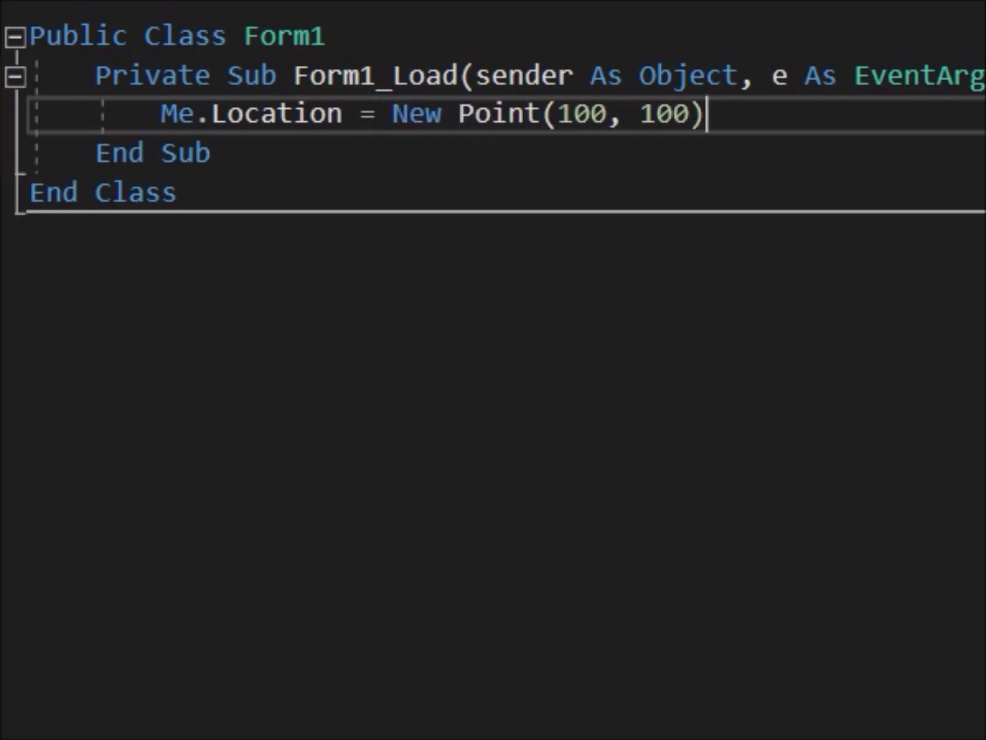
- Add Me.Size = New Size(600, 300) and Me.BackColor = Color.Lime, then return to design view
type("Me")
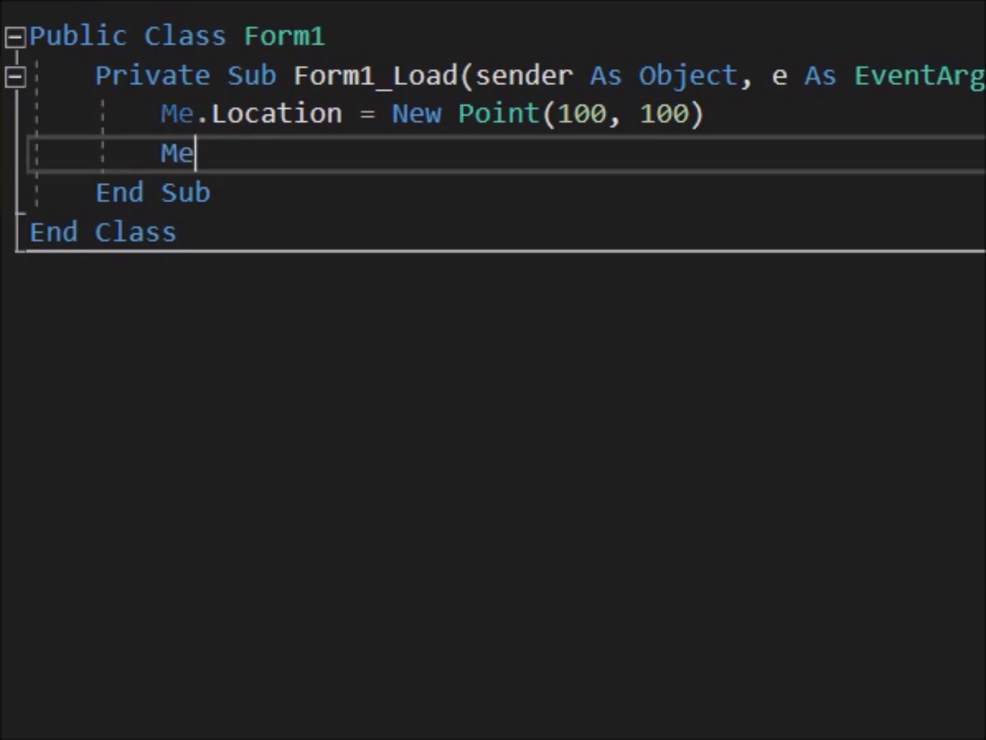
type(".Size = N")
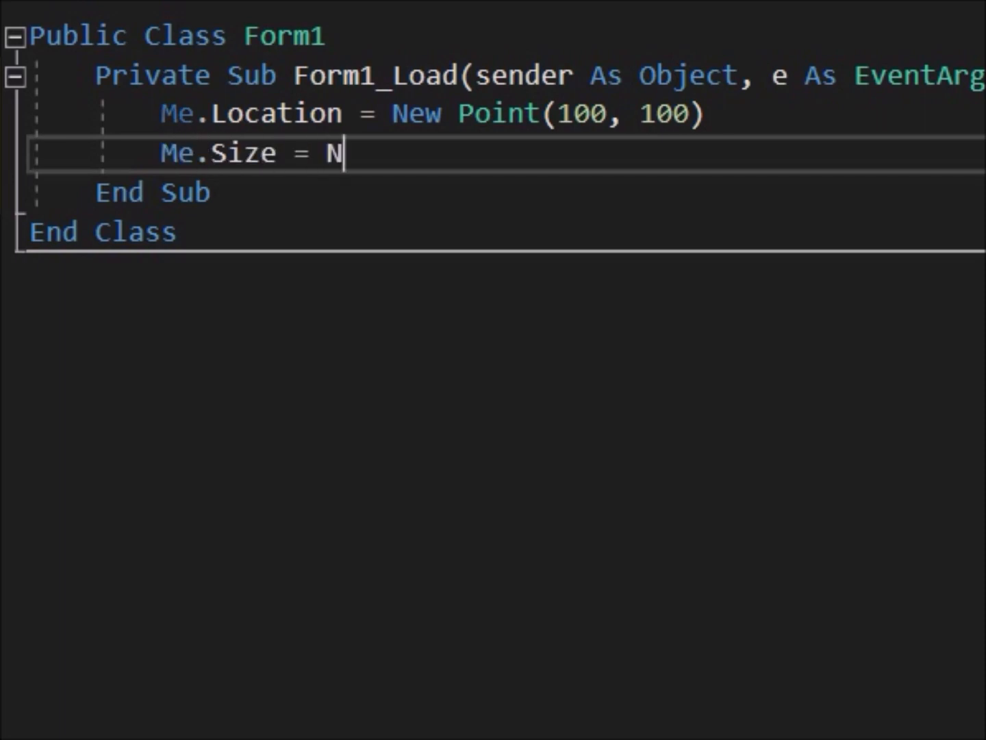
type("ew Size(600, 300")
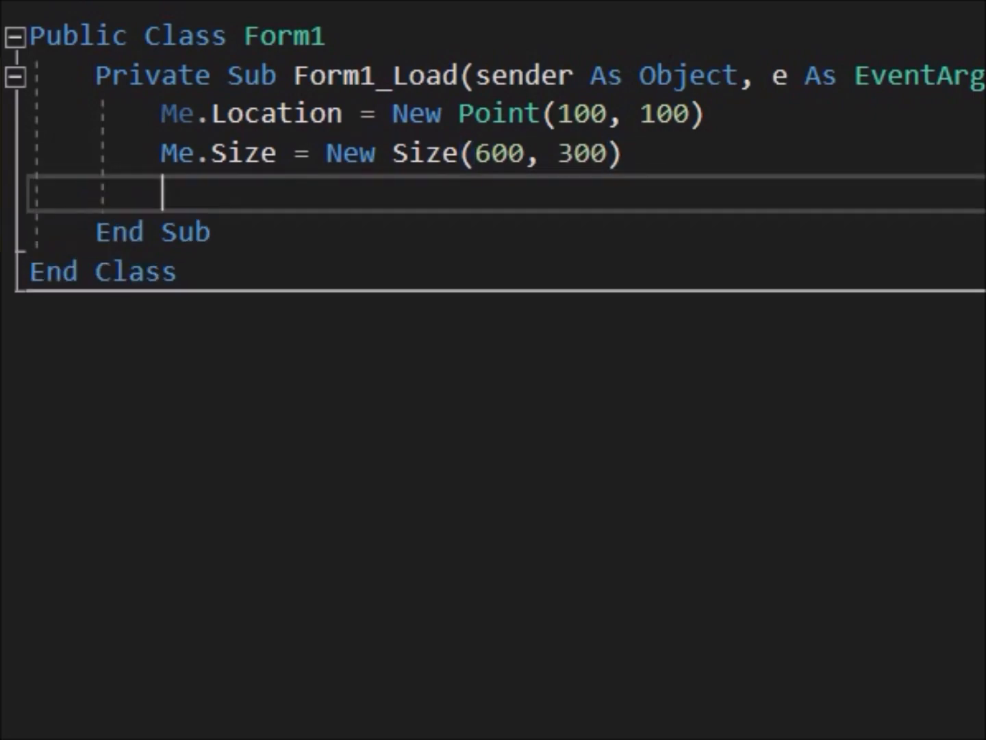
type("Me.Back")
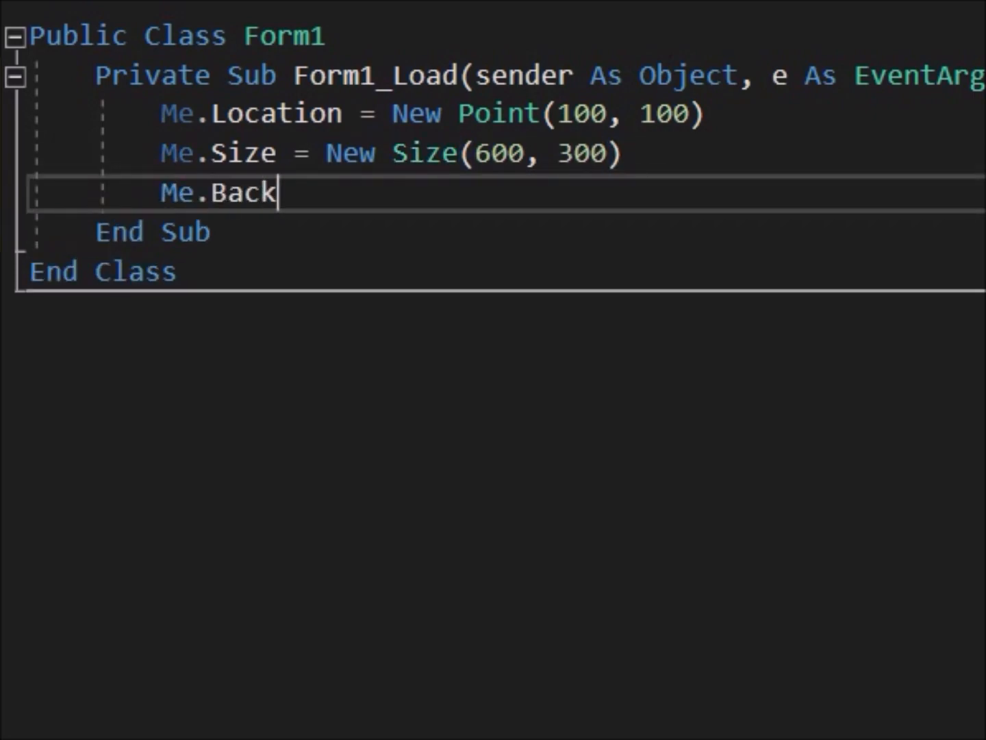
type("Color = Color.")
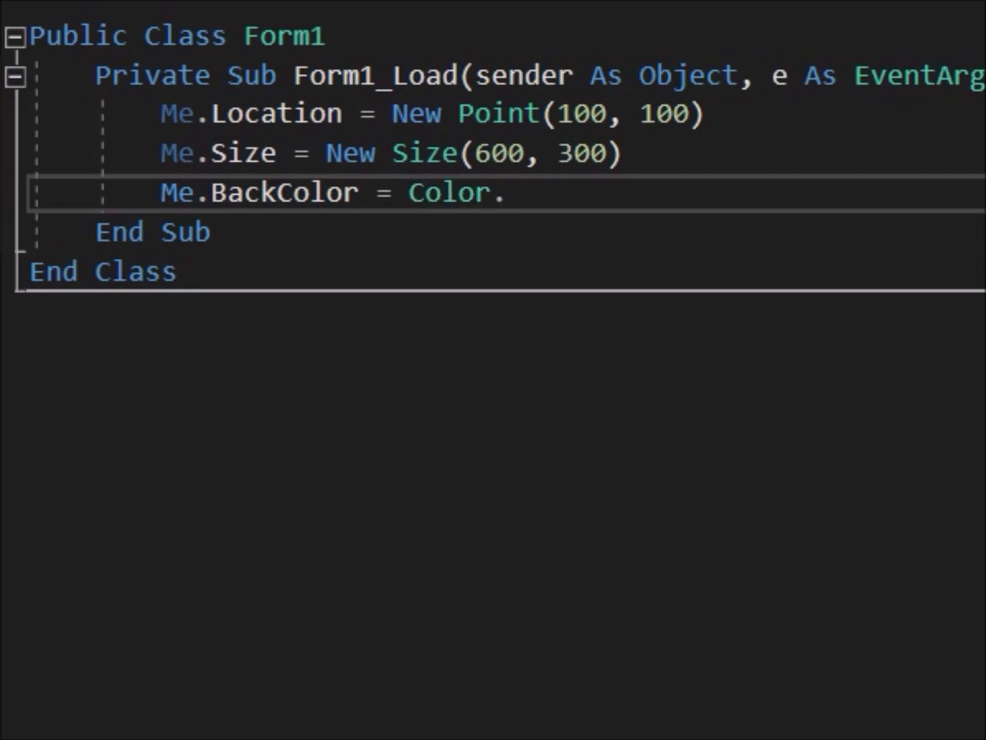
type("Lime")
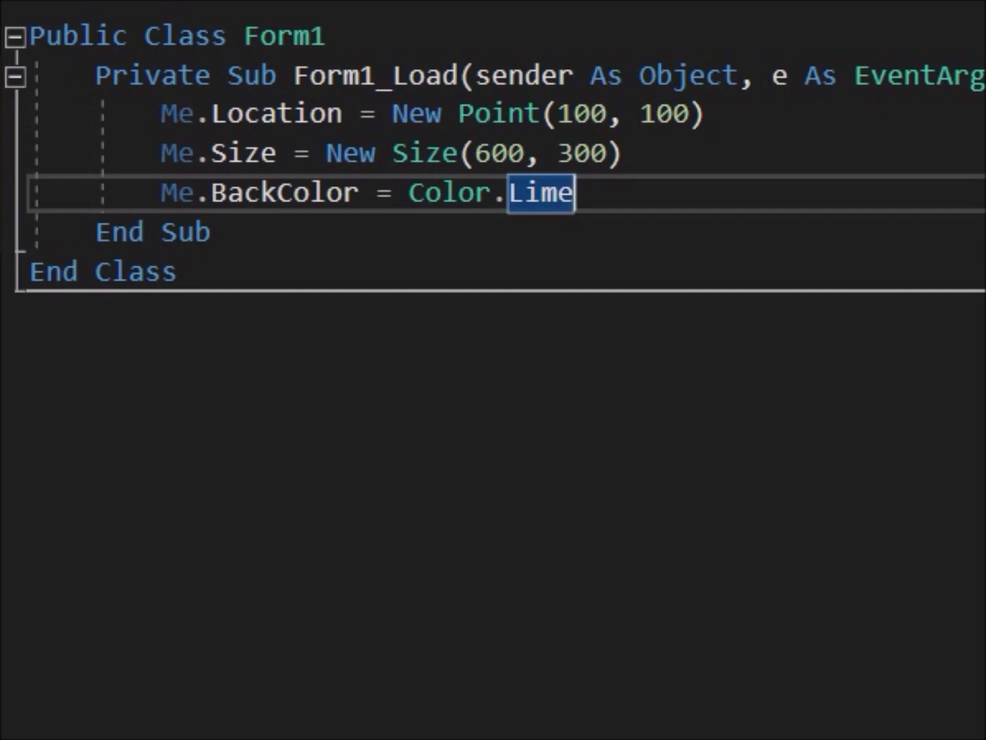
left_click(395, 115)
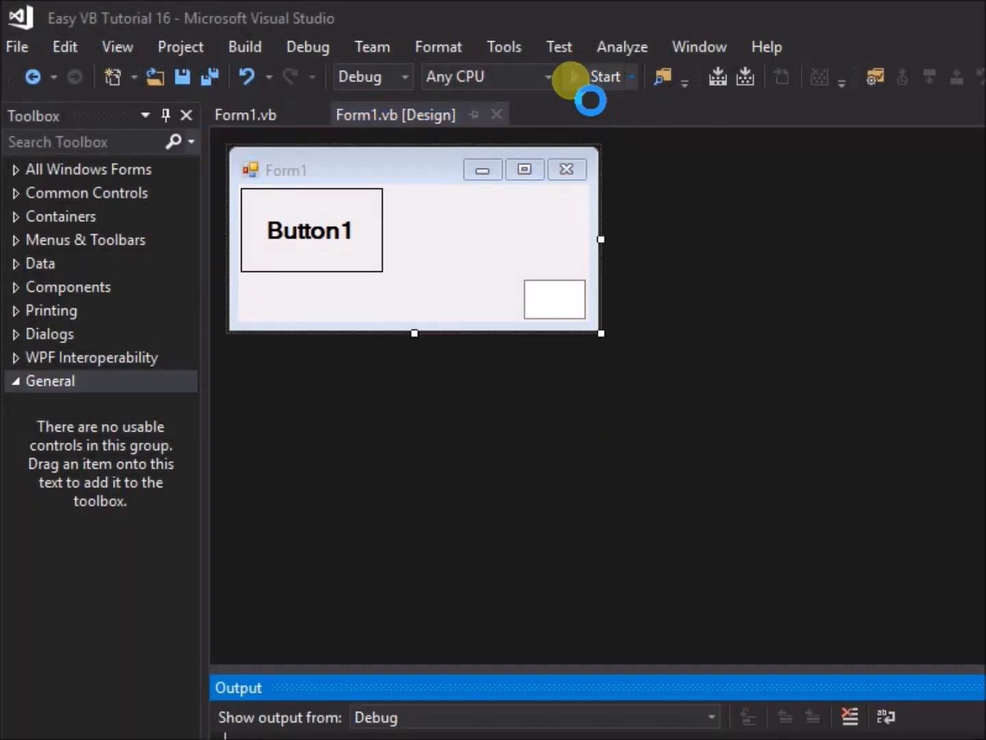
- Run the application to test the form's new location, size and lime colour
left_click(572, 77)
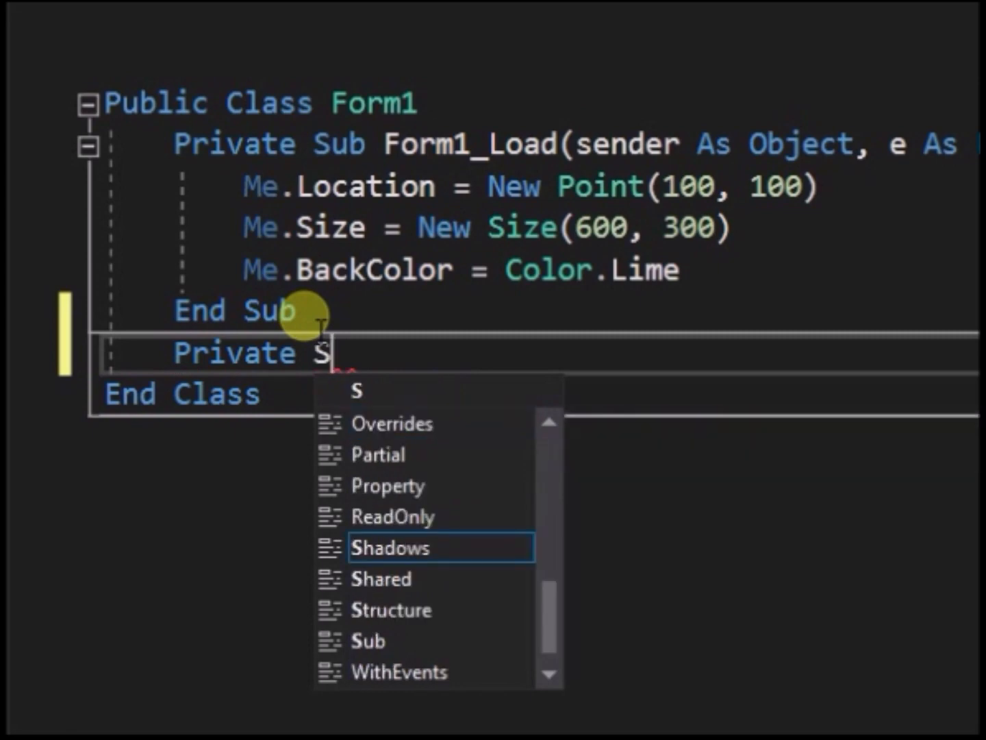
- Declare Private Sub Form1Stuff() to hold the location, size and colour lines
type("ub Form1Stu")
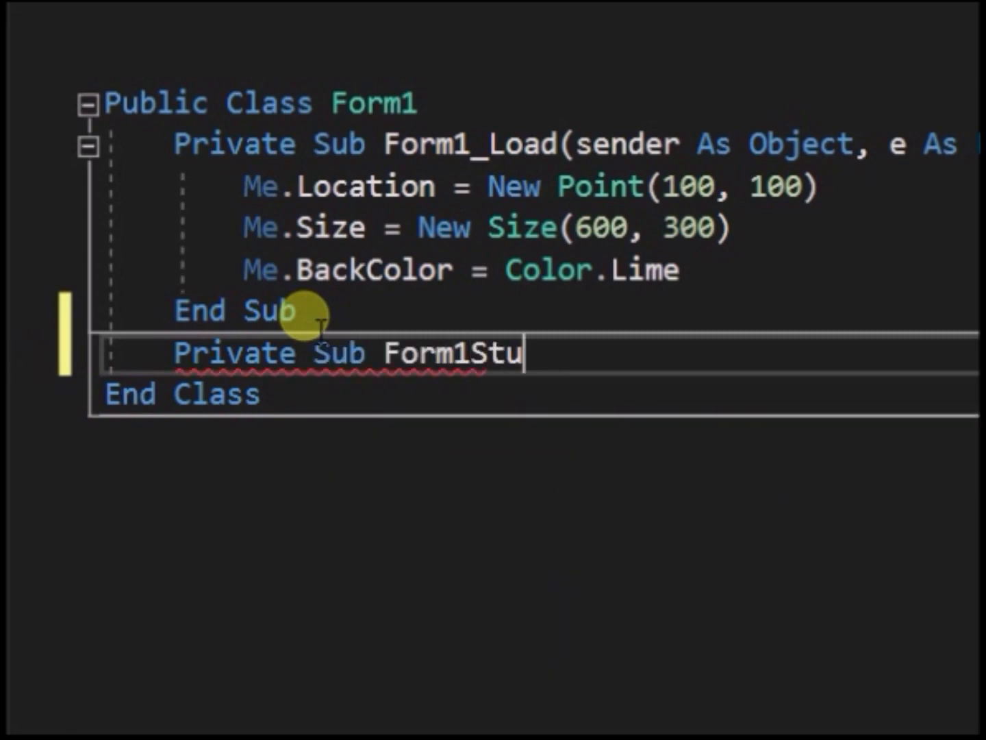
type("ff(")
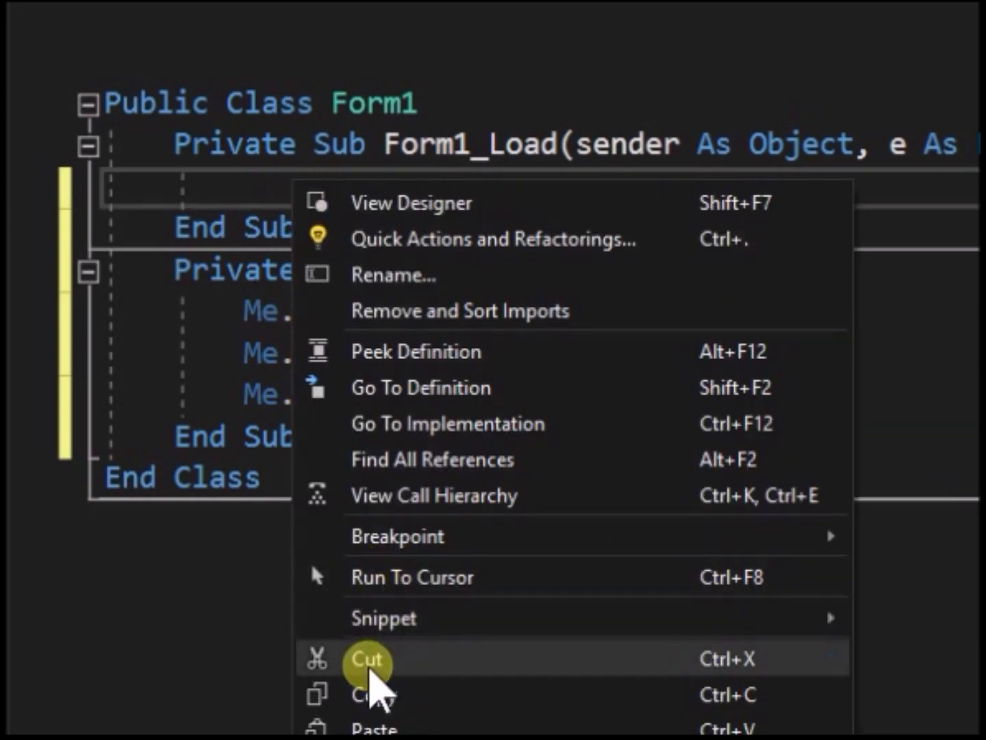
left_click(367, 661)
type("Form1Stuff()")
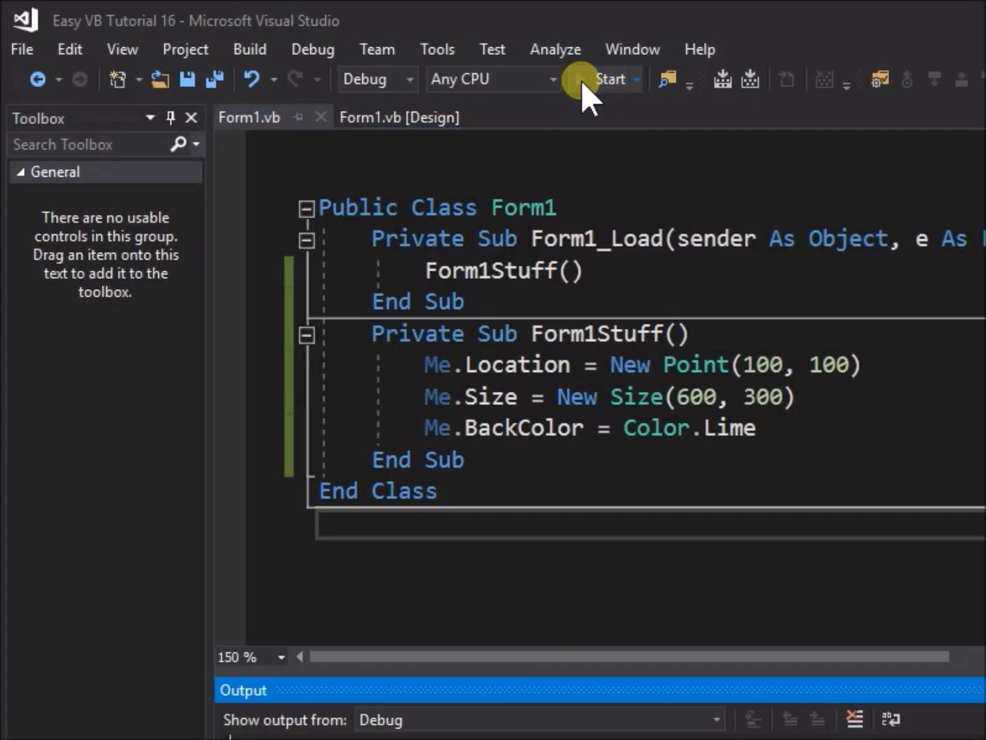
left_click(609, 79)
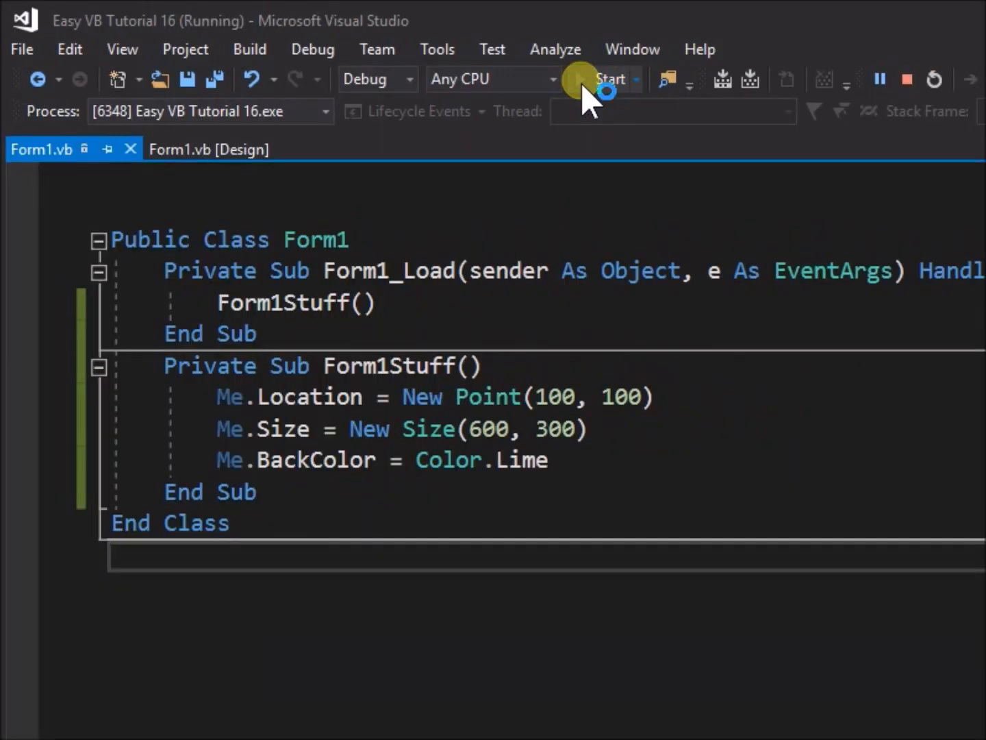
left_click(608, 79)
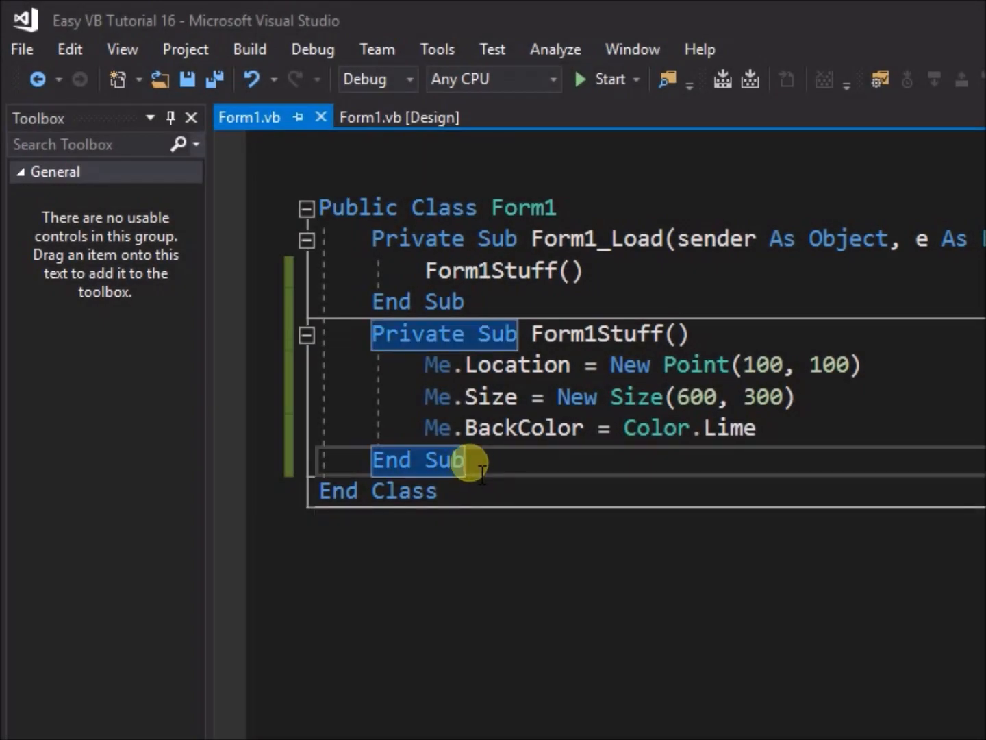
- Declare Private Sub ButtonStuff() and call it from Form1_Load
type("Priv")
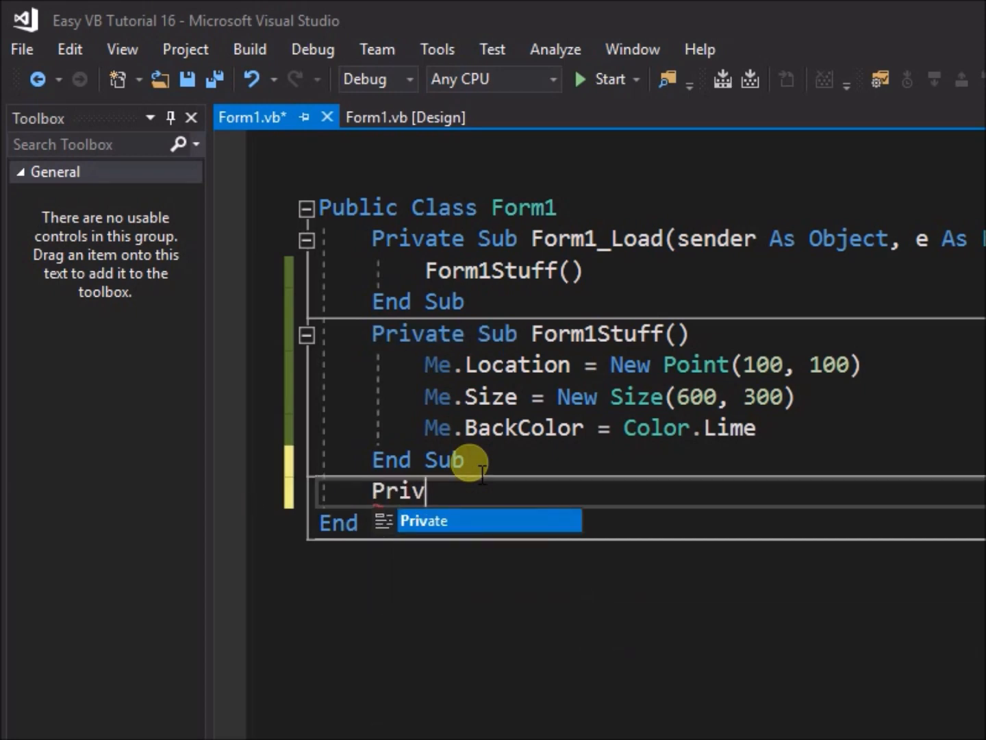
type("Private Sub")
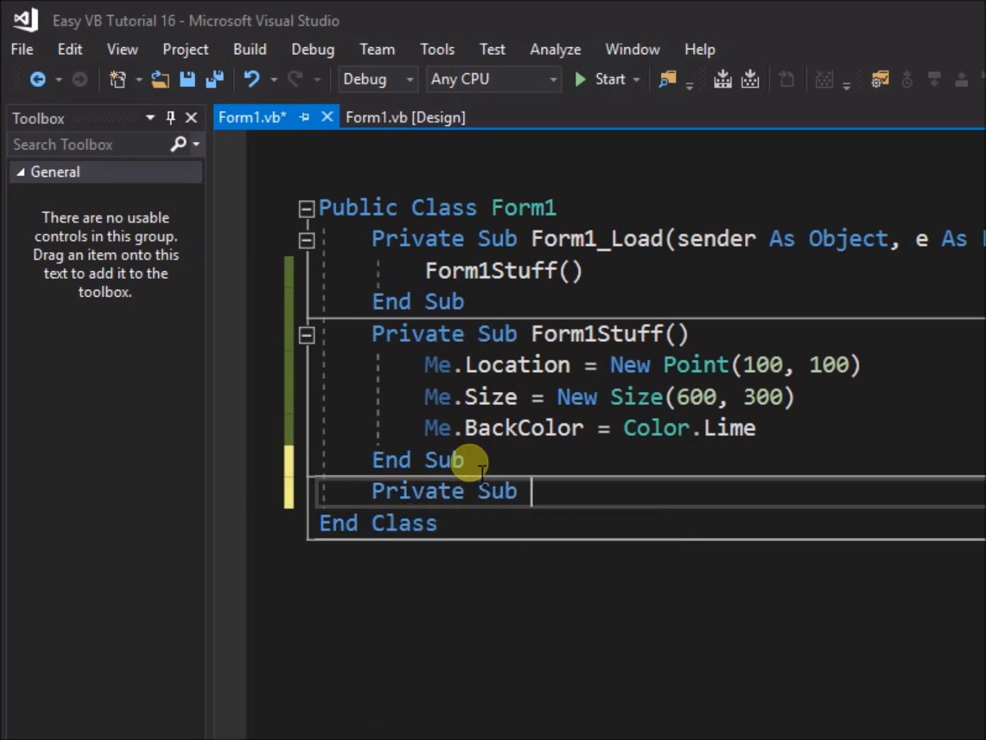
type("ButtonStuff(")
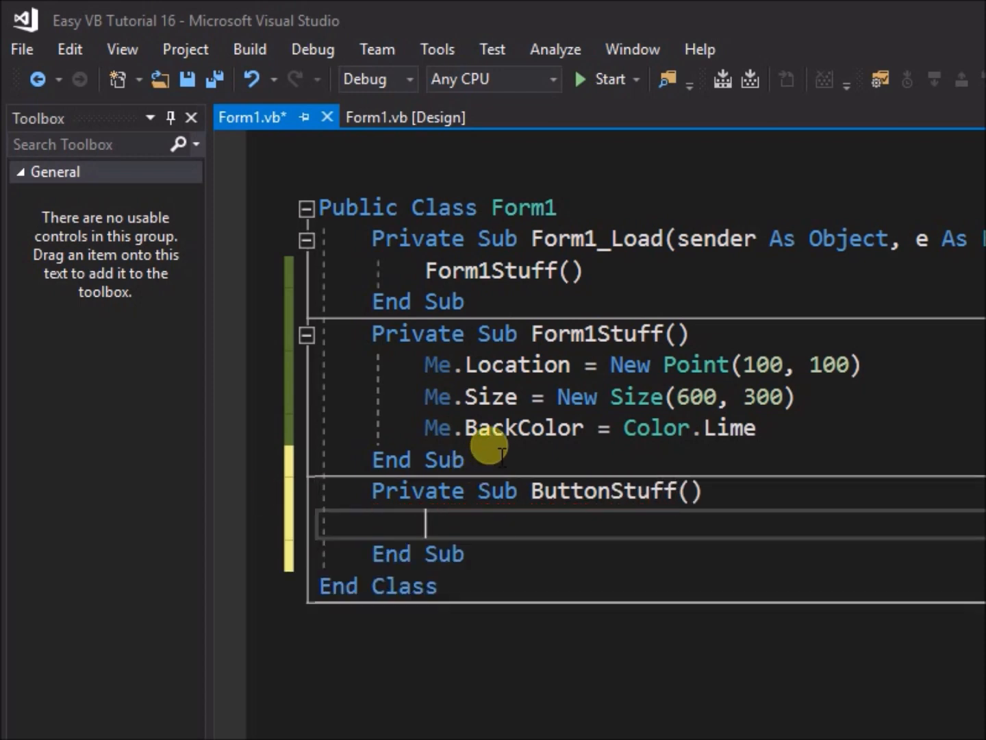
right_click(614, 490)
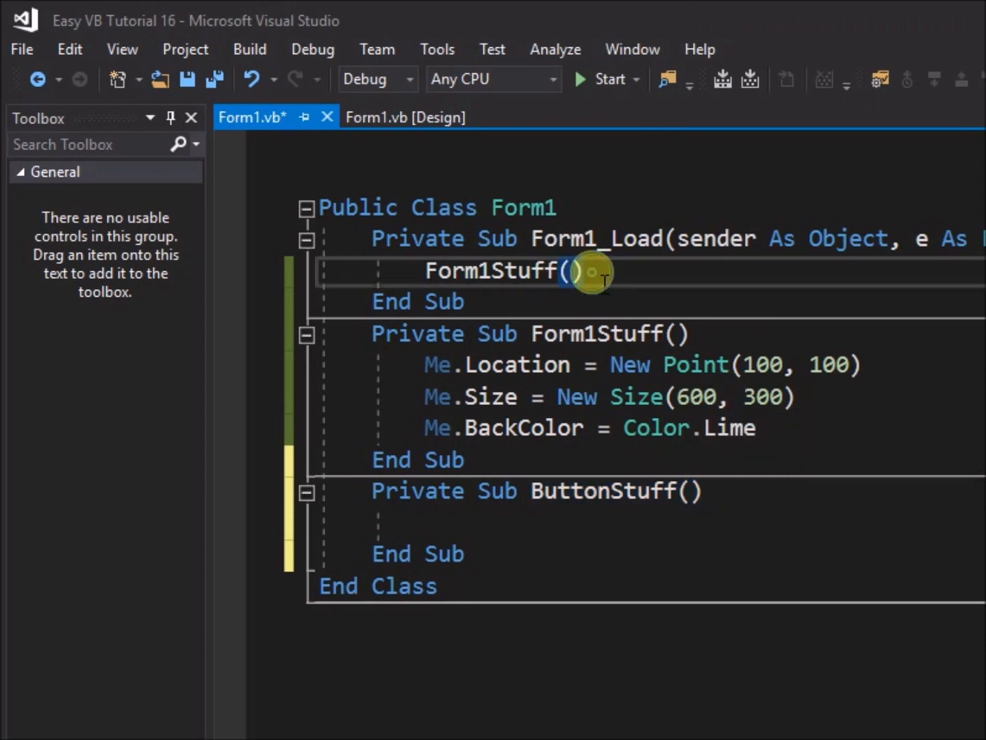
right_click(589, 272)
type("ButtonStuff(")
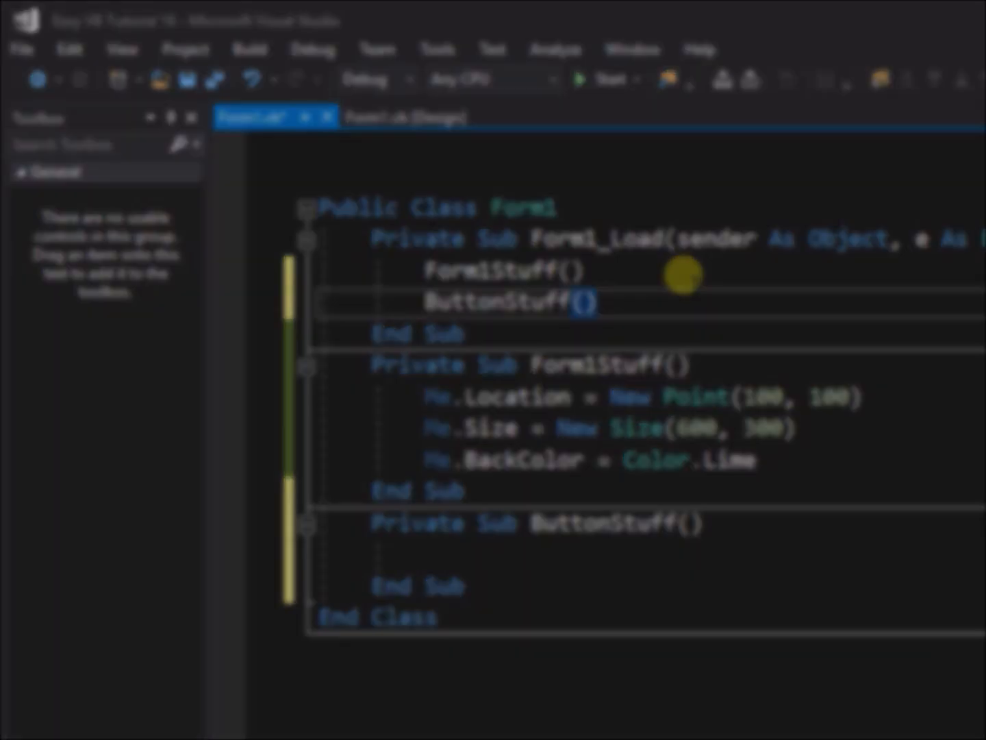
- Set Btn1.Location = New Point(50, ...) and Btn1.Size from Btn1.Width + 80 and TB1.Height
type("Btn1.Lo")
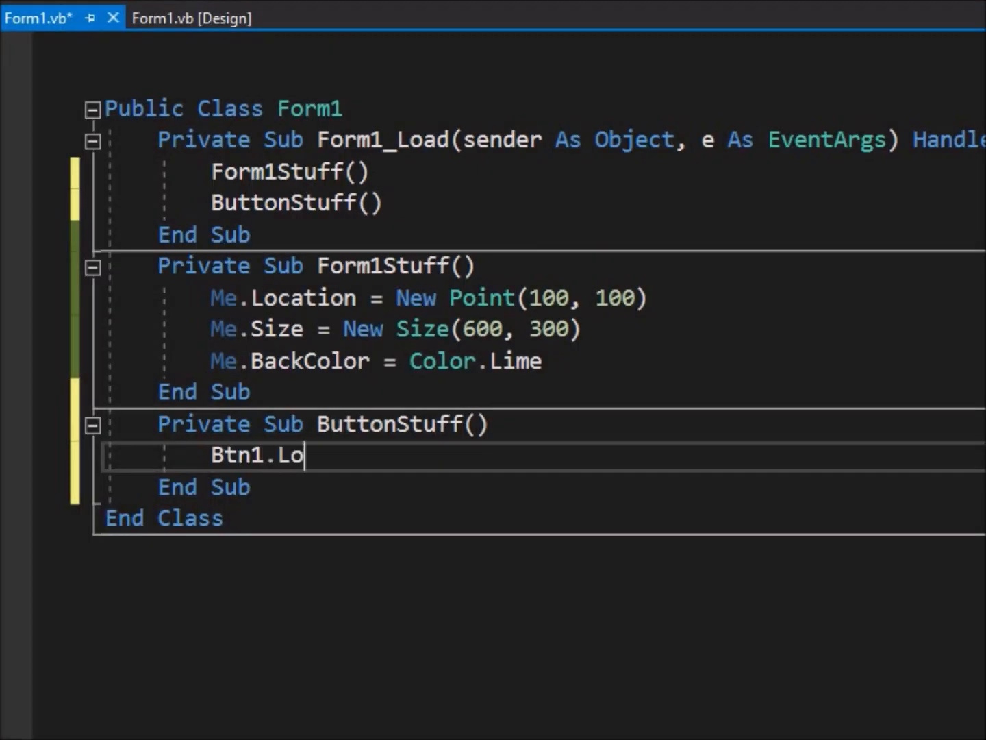
type("cation = New")
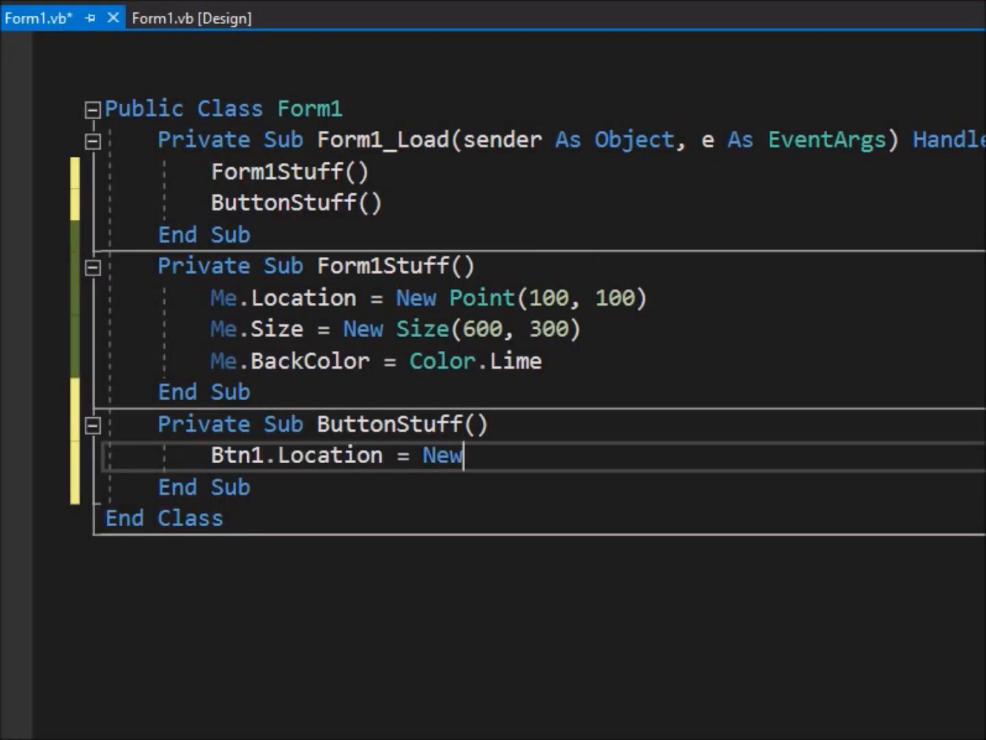
type("Point(50, 100")
type("Btn1.")
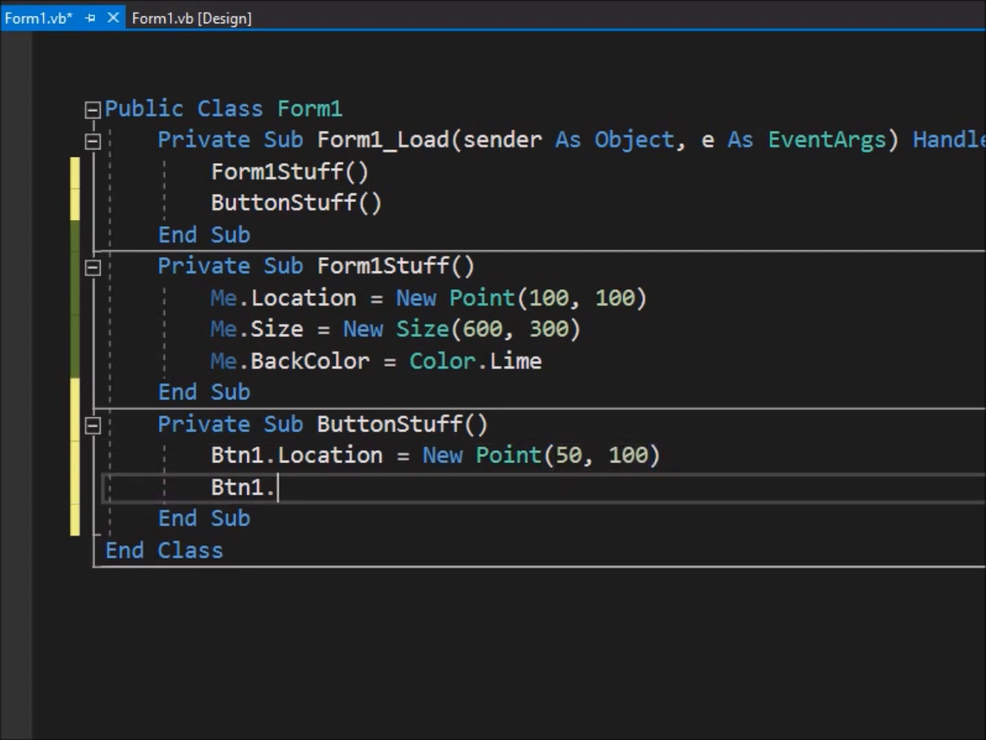
type("Size = New Size(Btn1")
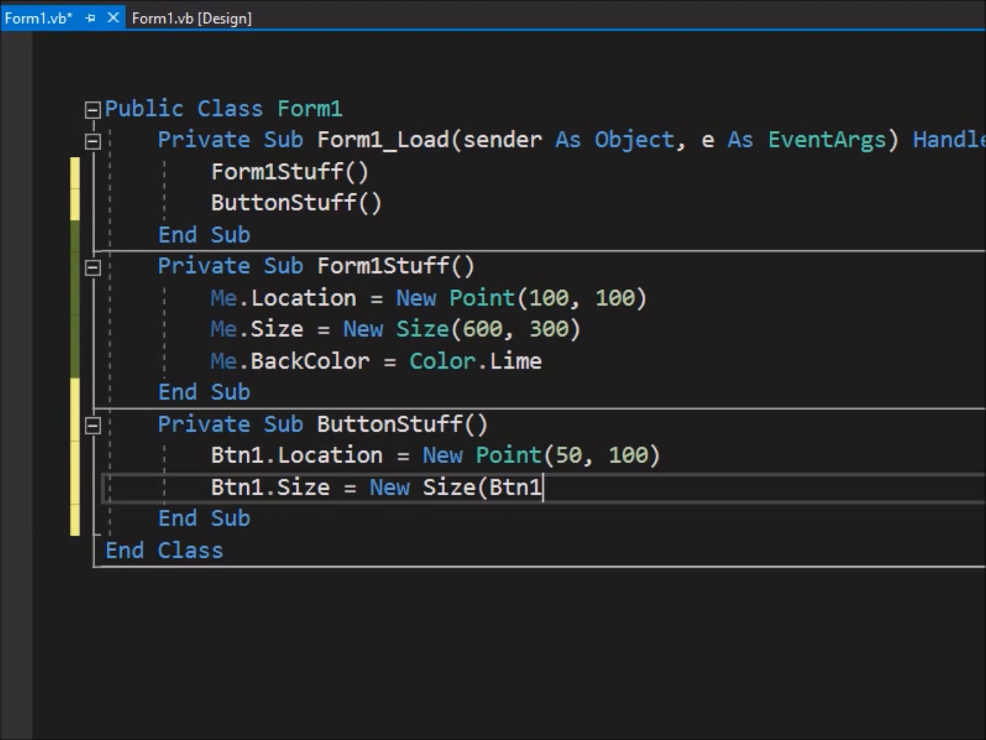
type(".Width + 80,")
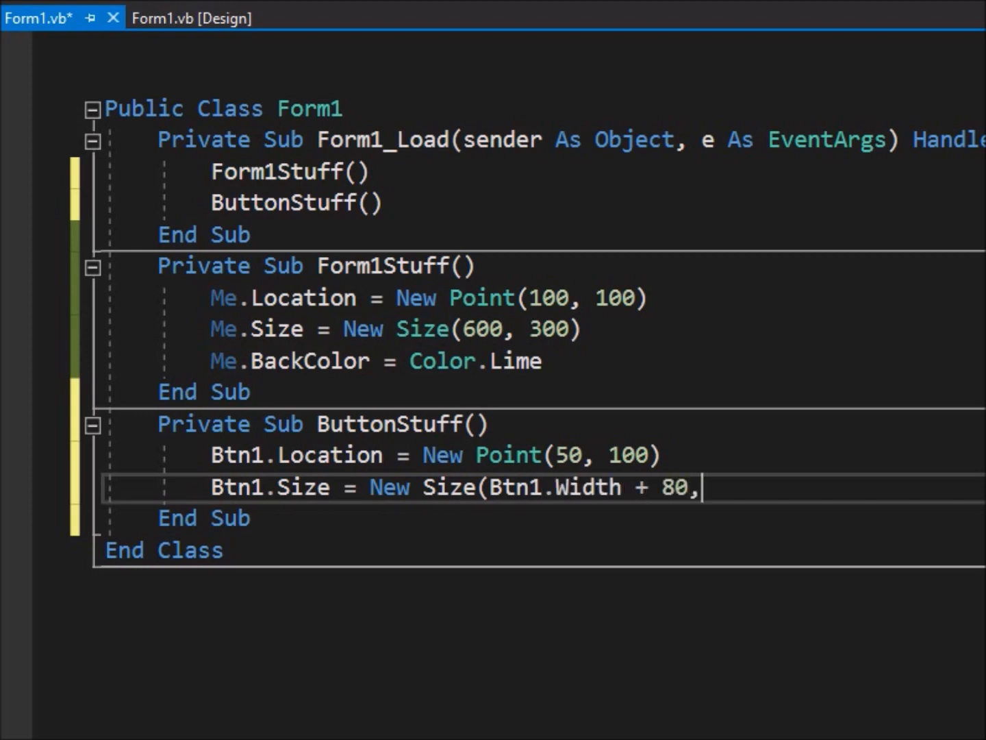
type("TB1.Height")
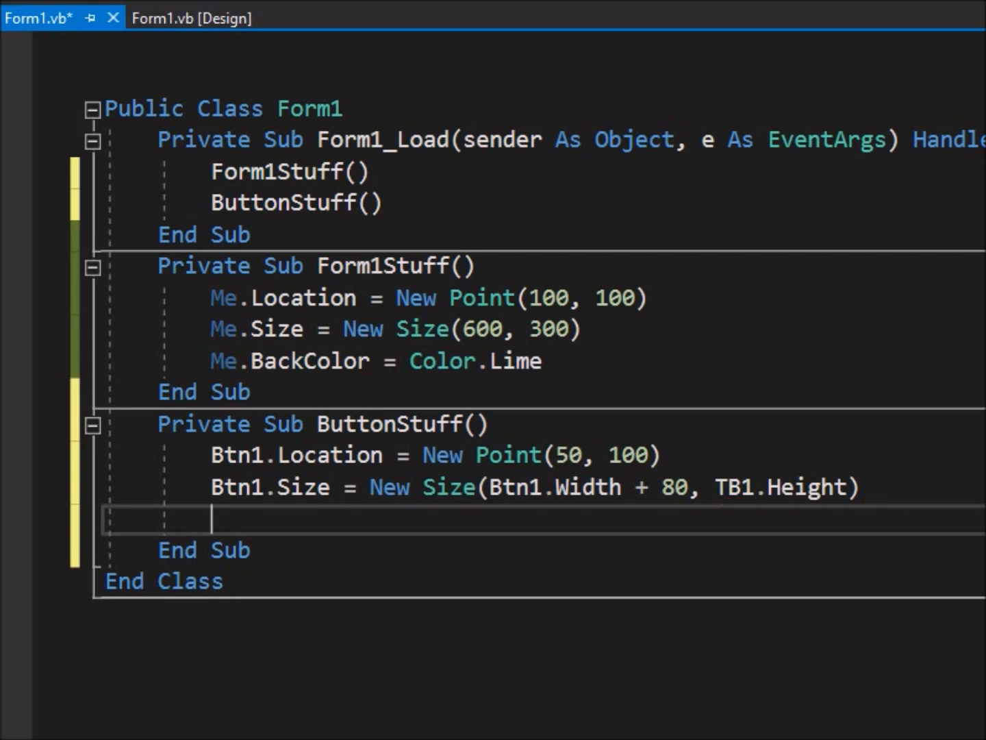
- Set Btn1.BackColor = Color.LightBlue and Btn1.Text = "Time Now Is >>"
type("Btn1.BackColor = Color.Ligh")
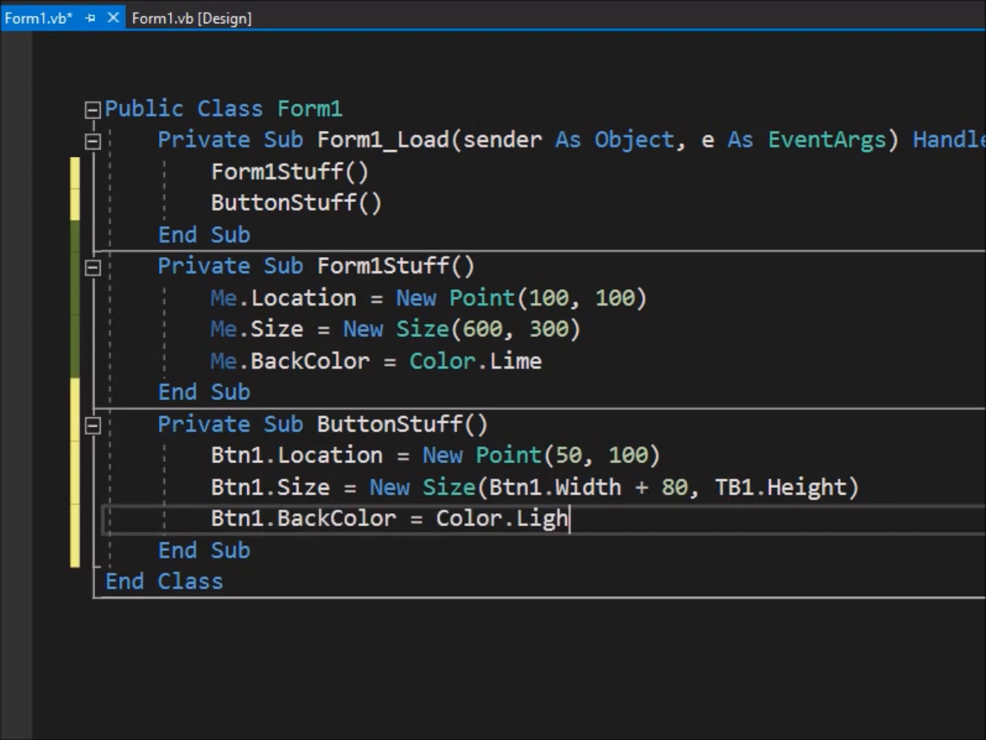
type("tBlue")
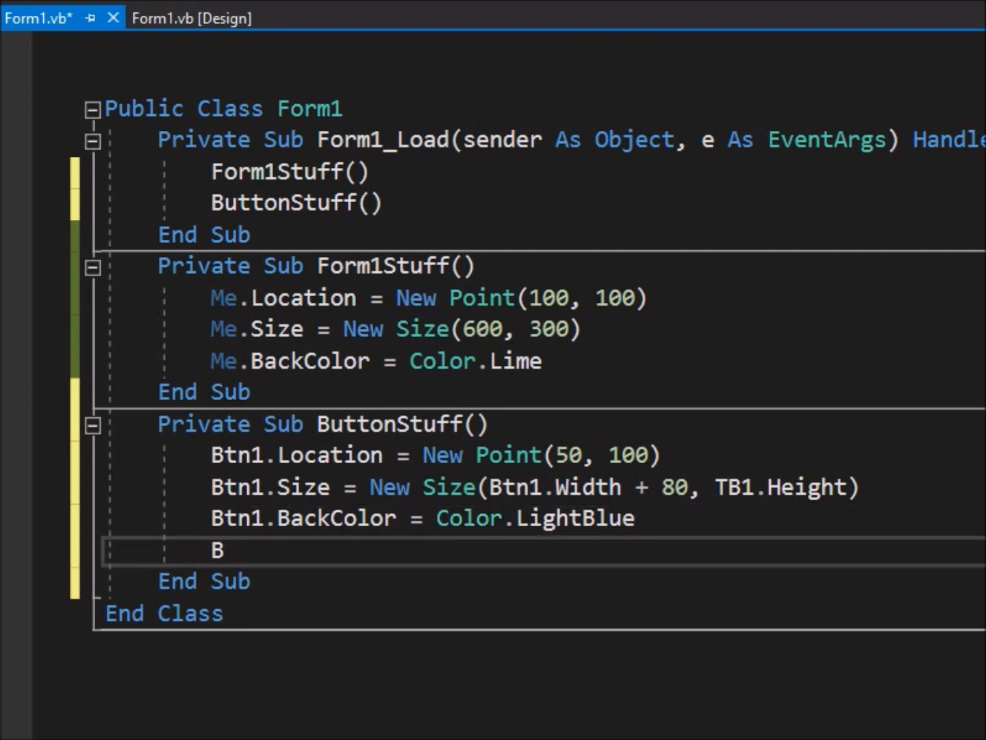
type("tn1.Text =")
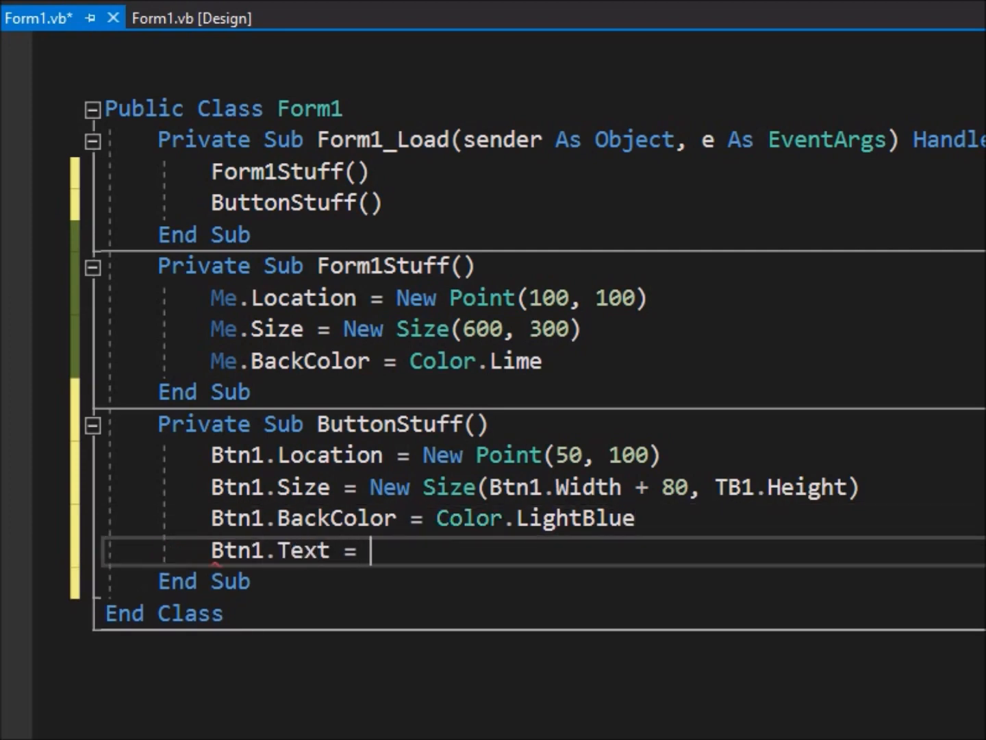
type("\"Time N")
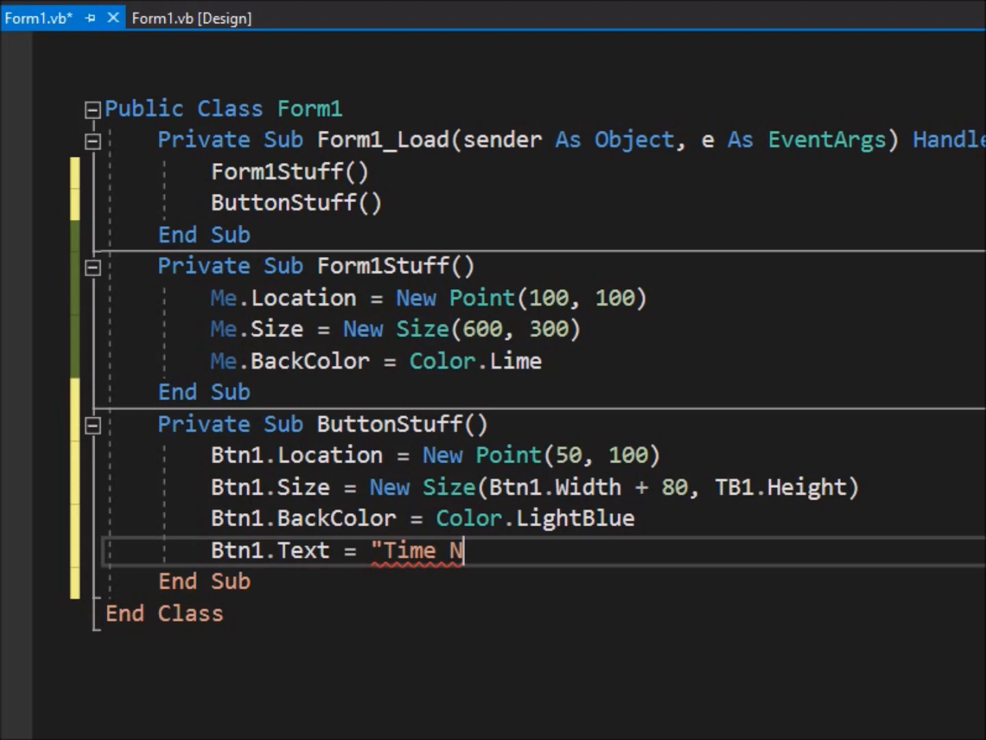
type("ow Is >>")
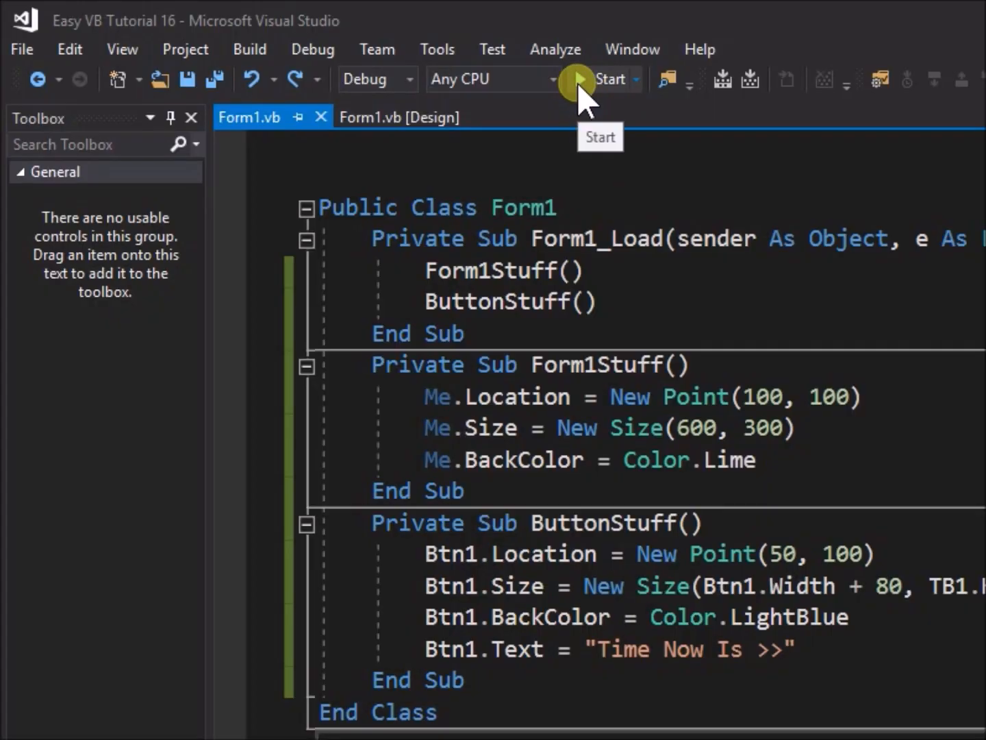
left_click(578, 79)
type("Private Sub")
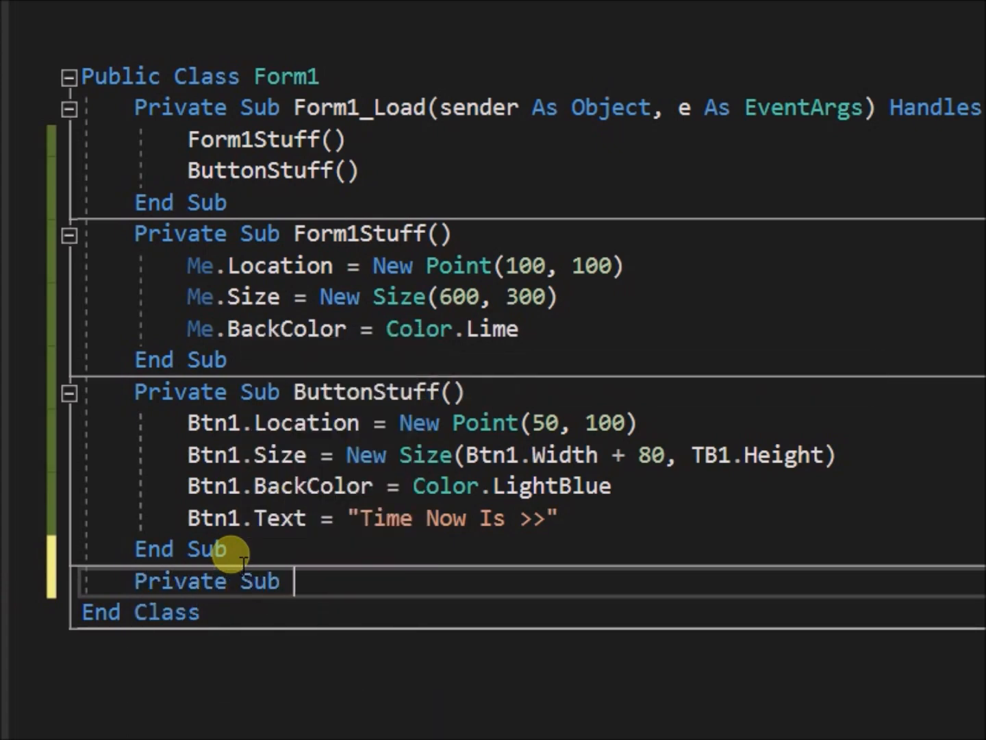
- In TextBoxStuff place TB1 at (Btn1.Right, Btn1.Top) and size it 200 wide
type("TextB")
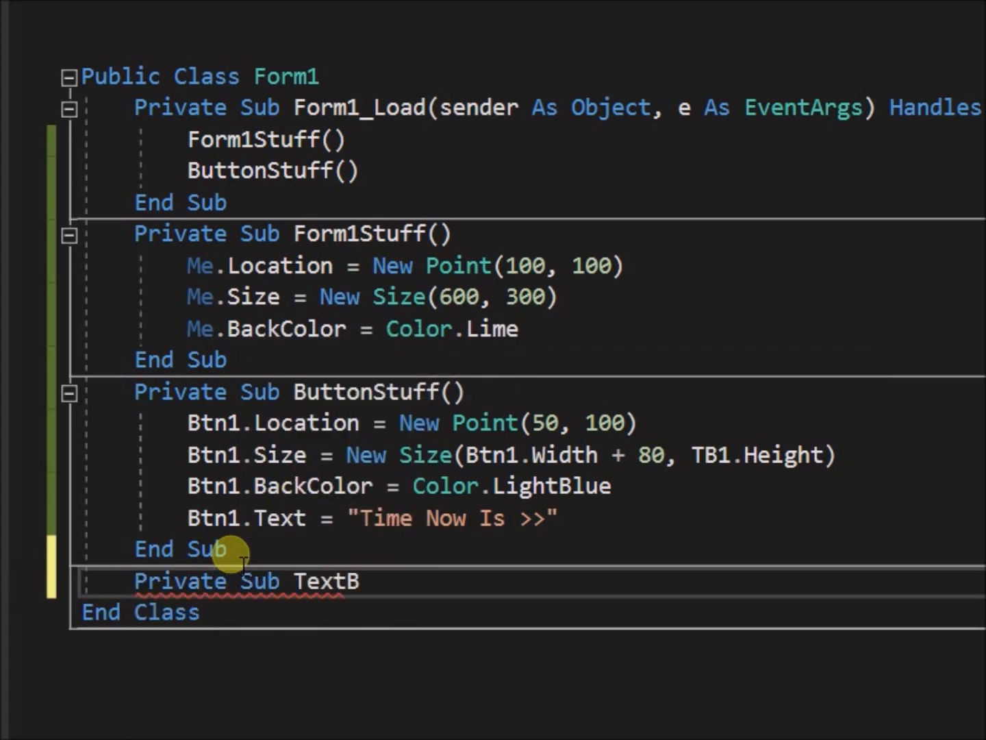
type("oxStuff(")
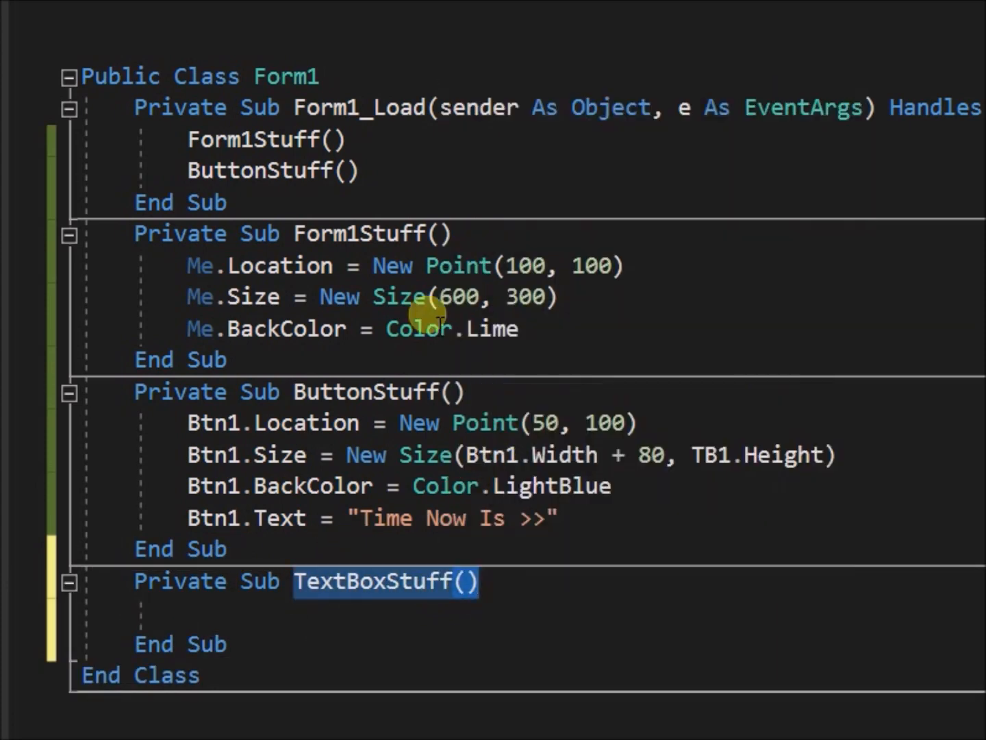
right_click(212, 208)
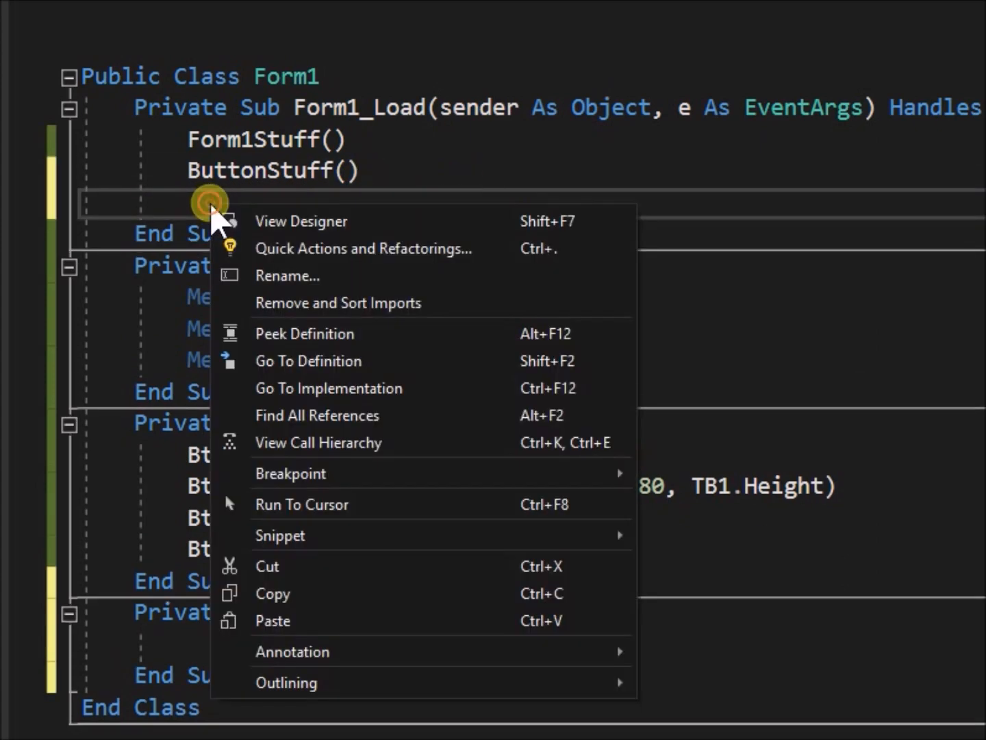
type("TB1.Loc")
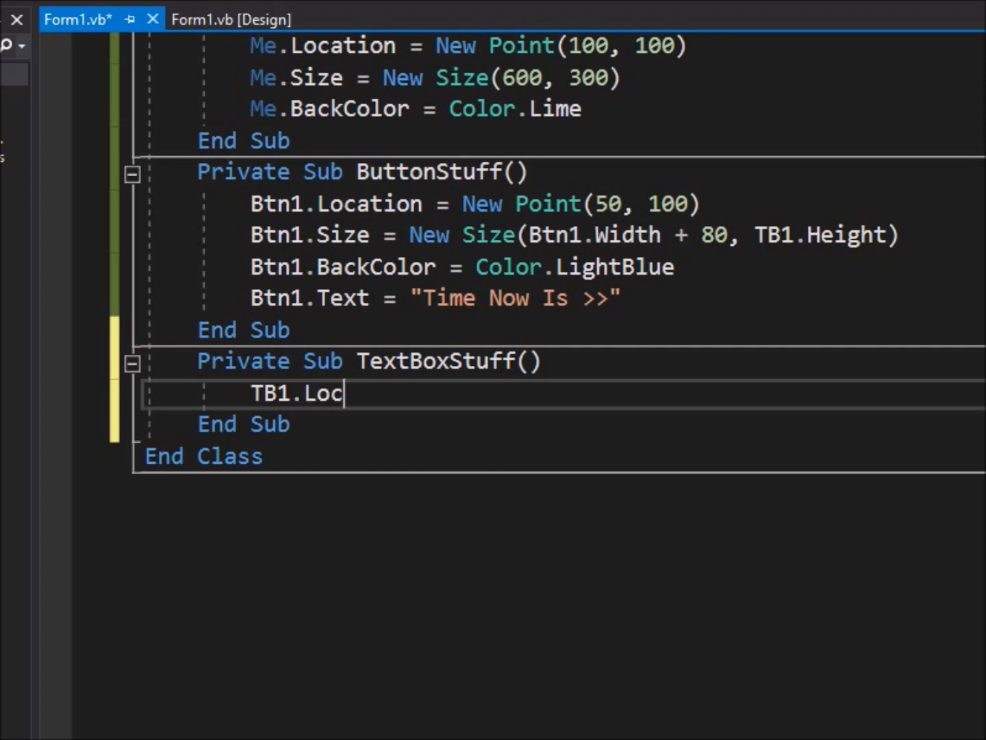
type("ation = New P")
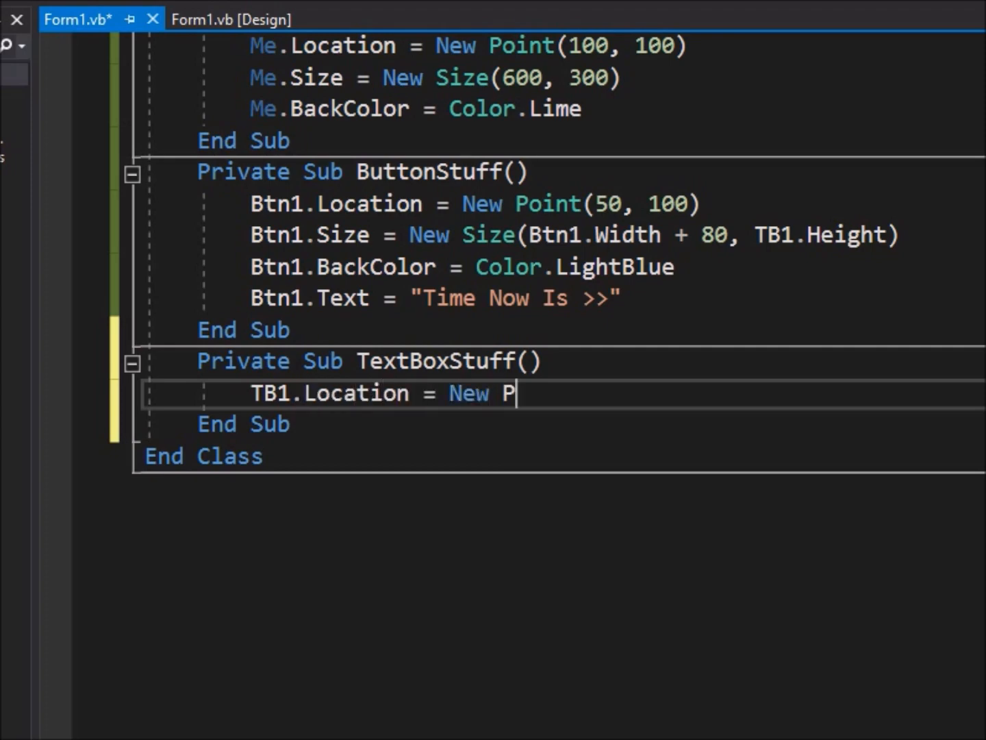
type("oint(Btn1.Ri")
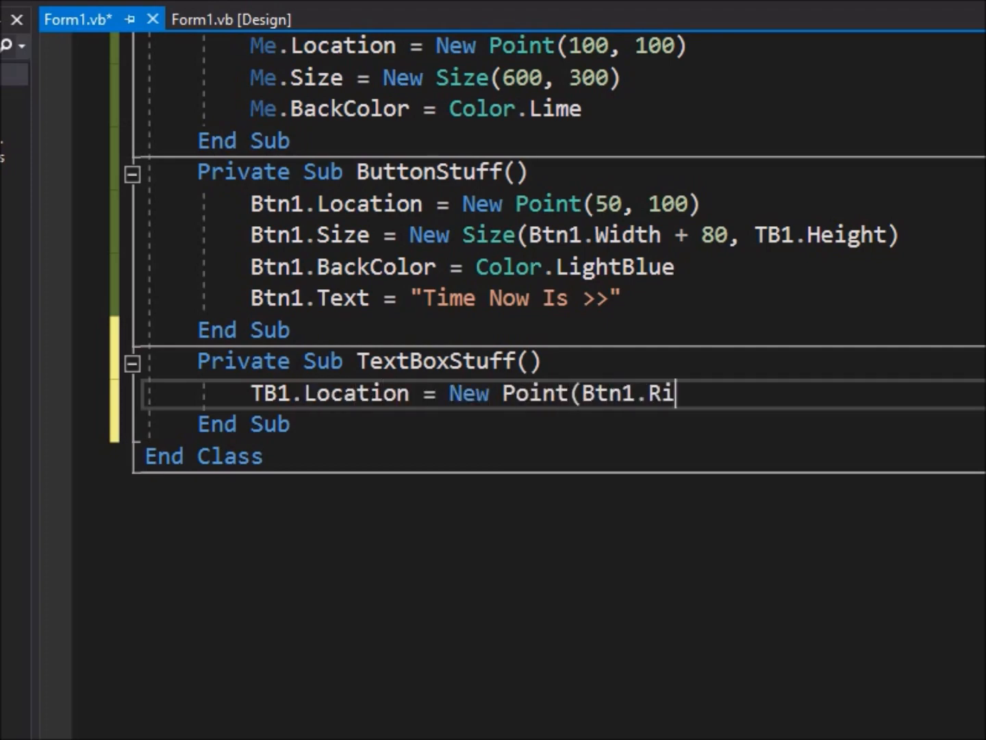
type("ght, Btn1.Top")
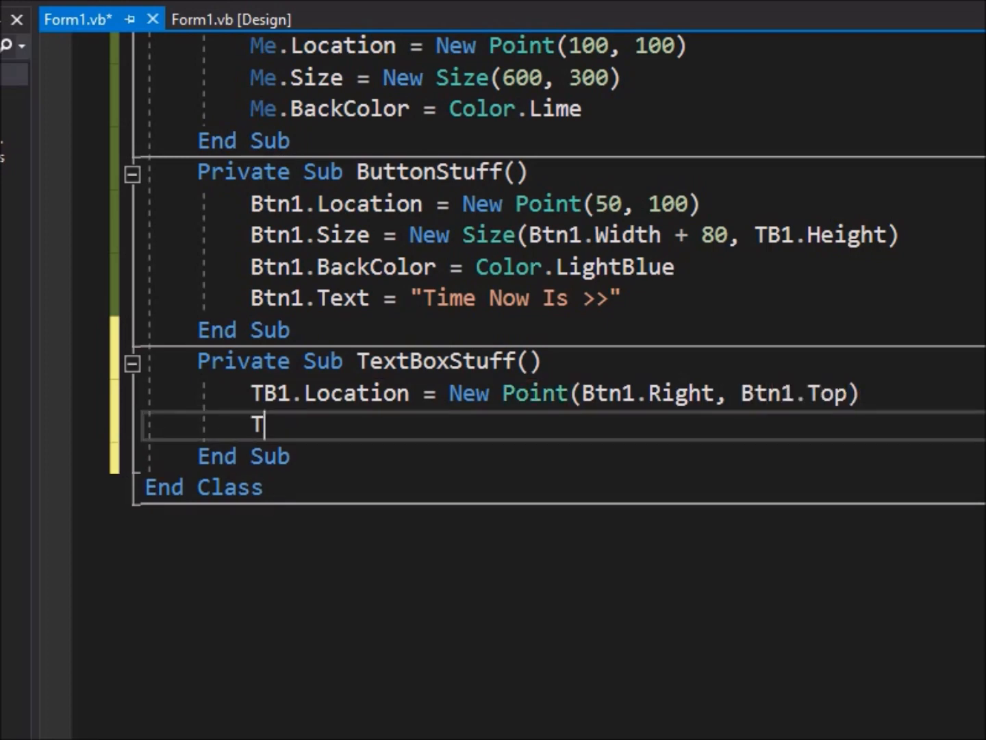
type("B1.Size = New")
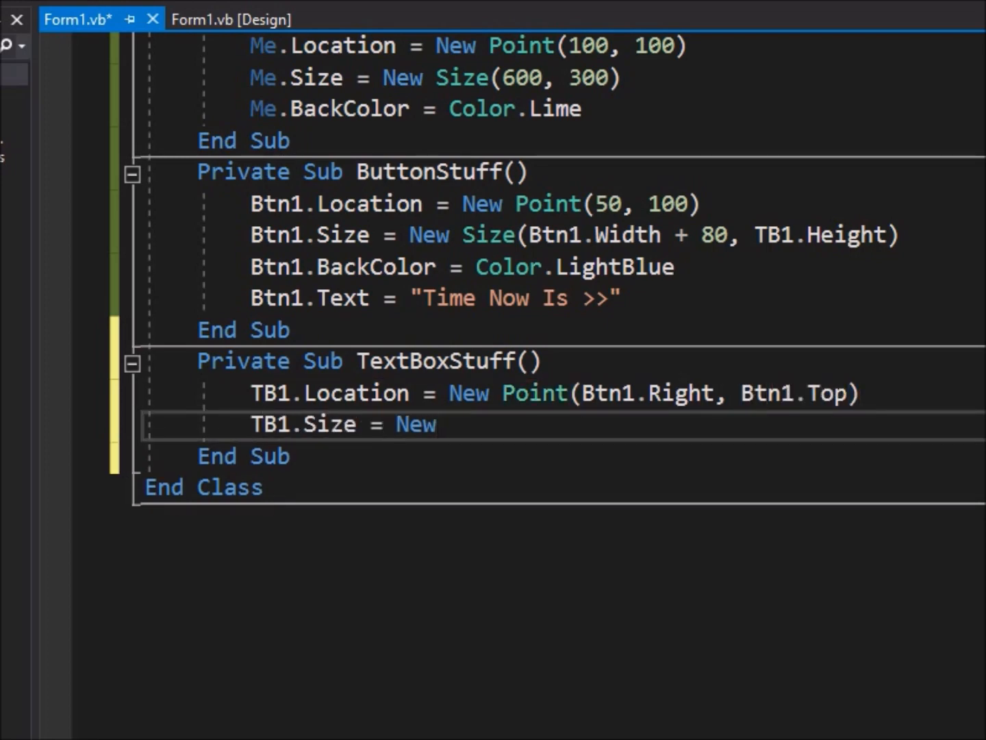
type("Size(200, TB1.Height")
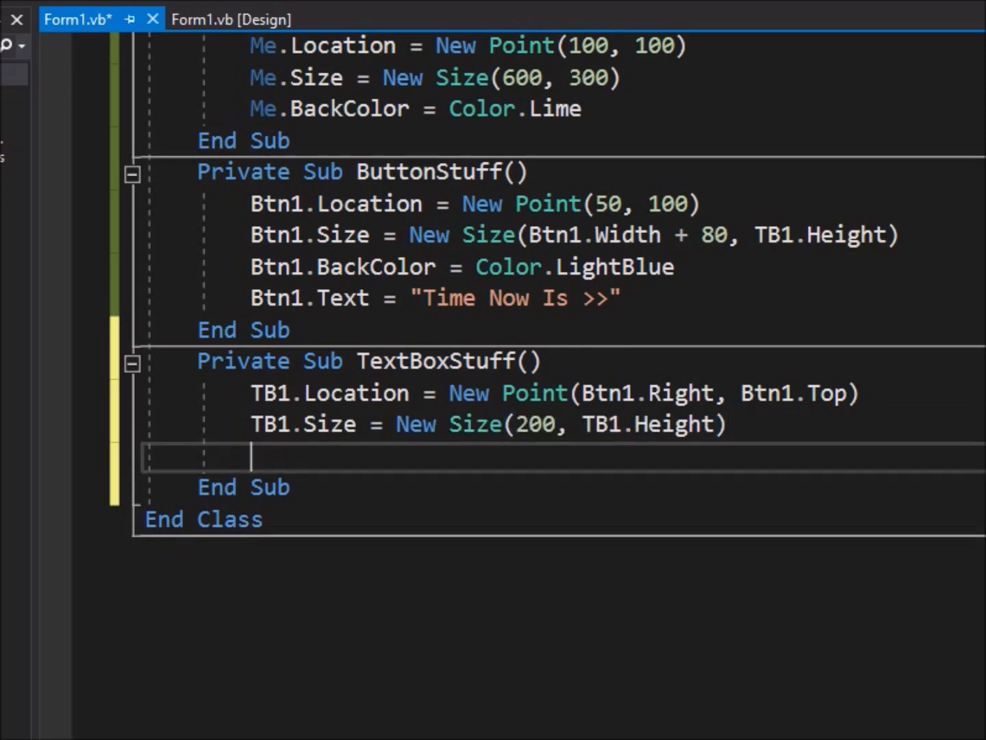
- Set TB1.Text = Format(DateTime.Now, "hh:mm:ss tt") to show the current time
type("TB1.Text")
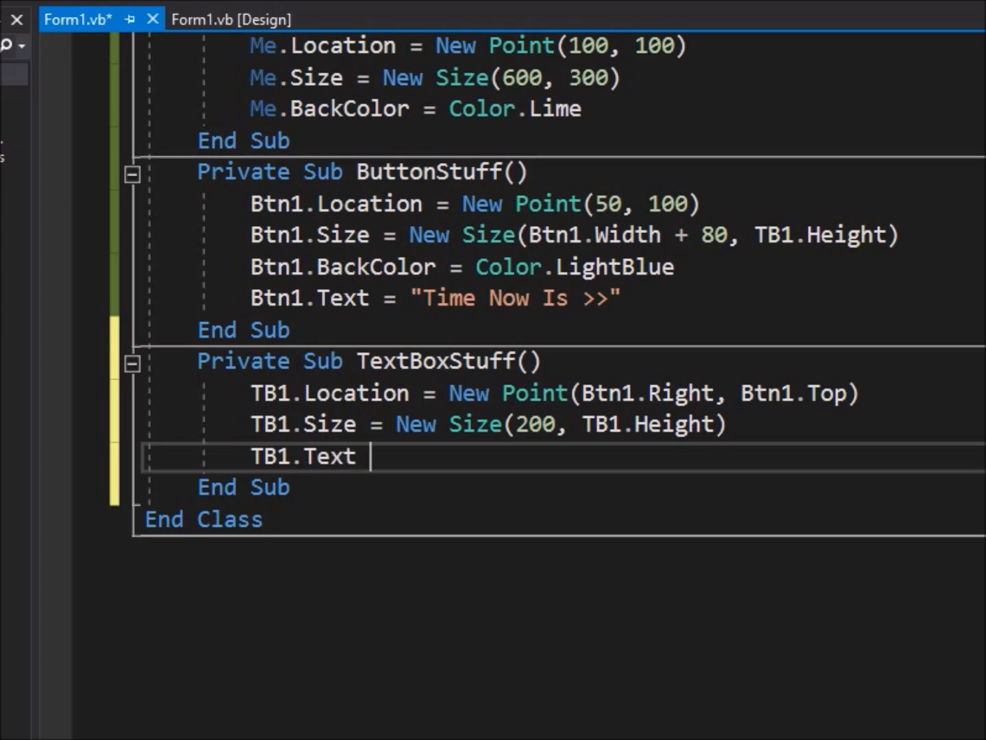
type("= Format(")
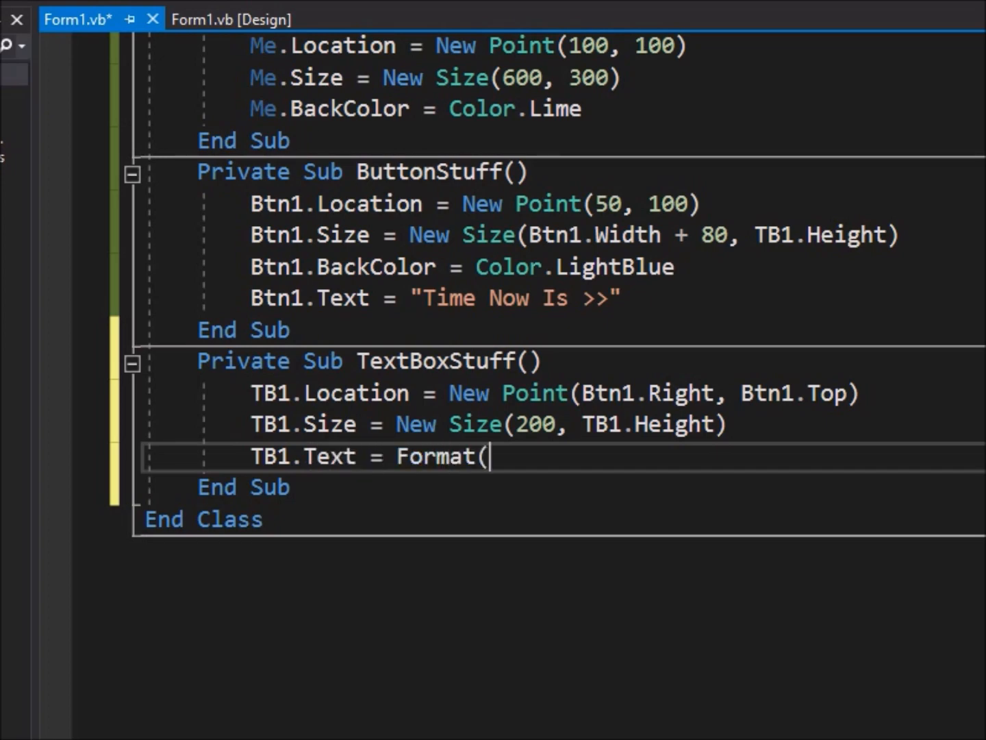
type("DateTime")
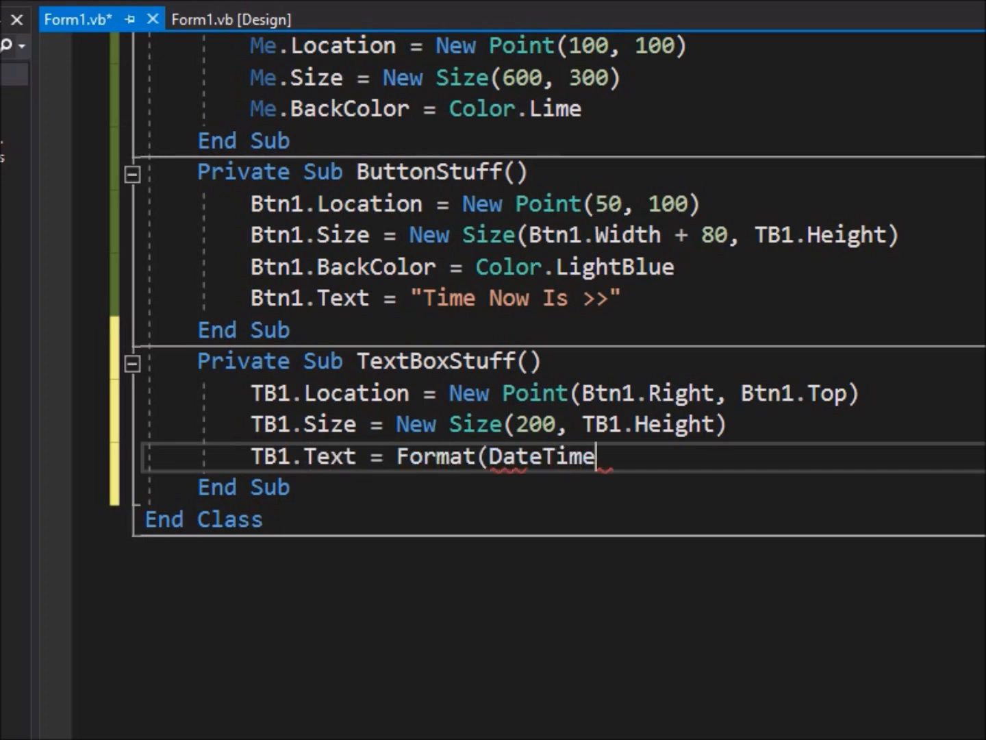
type(".Now, \"hh:")
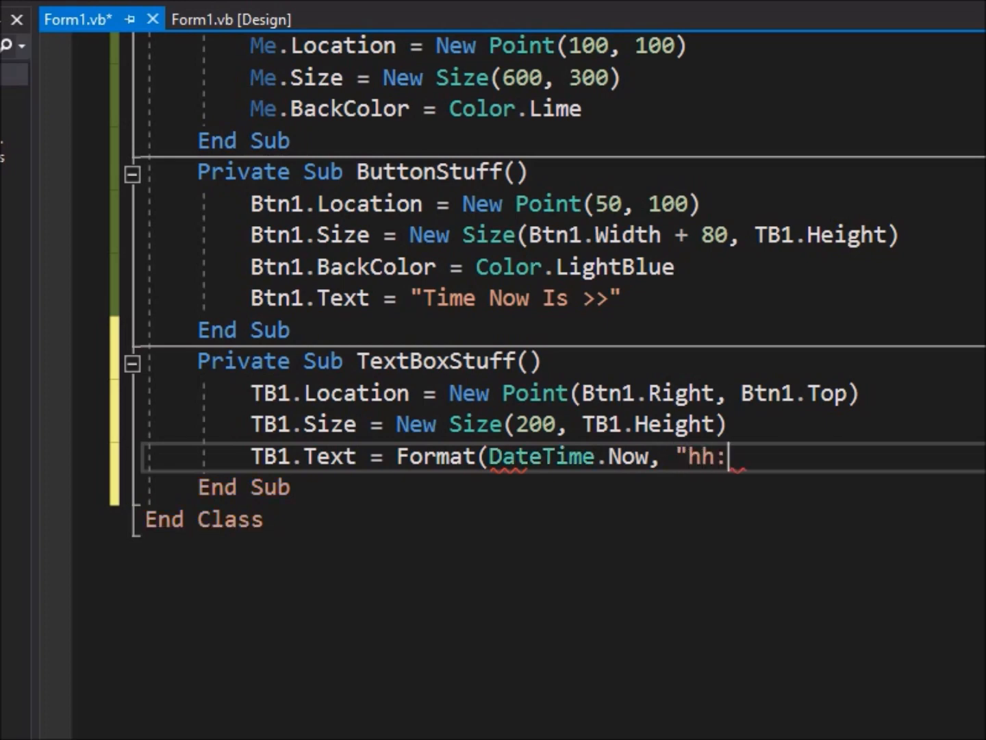
type("mm:ss")
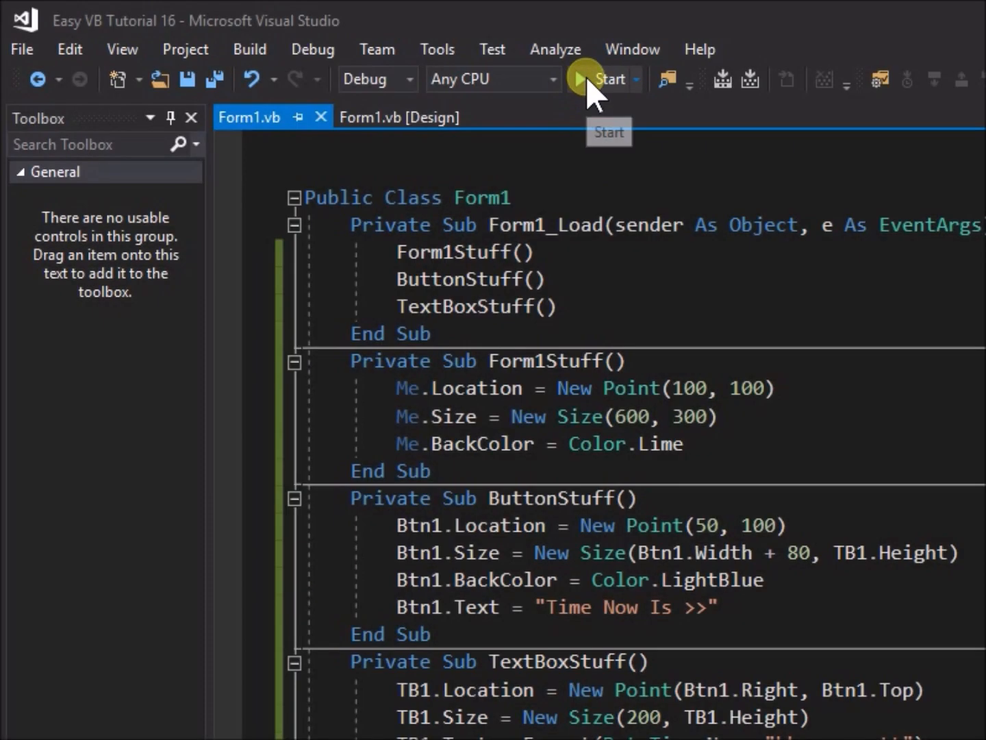
- Run the Easy VB Tutorial 16 project in debug mode to test the form
left_click(608, 79)
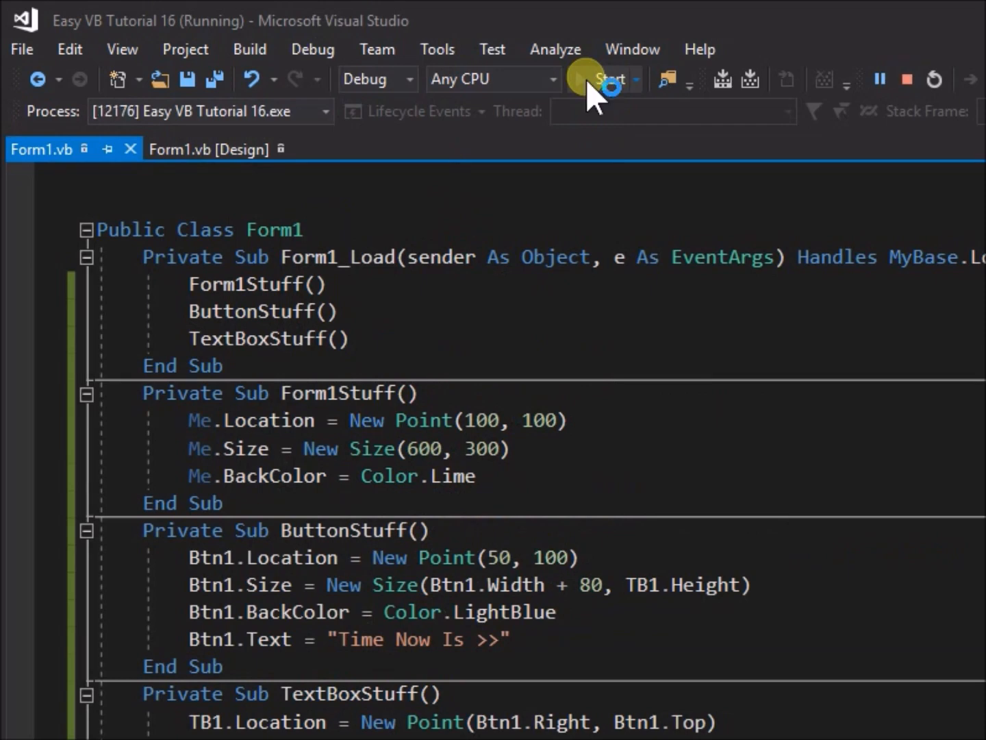
left_click(608, 79)
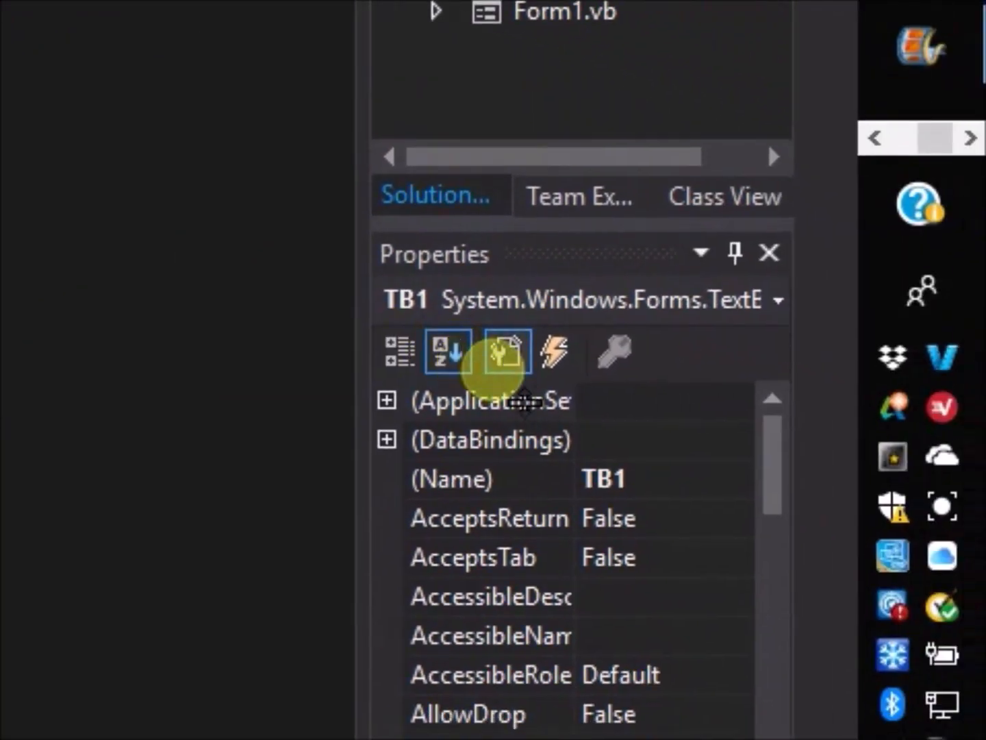
- Set TB1's TabStop property to False, then run the form again
scroll("down", 3)
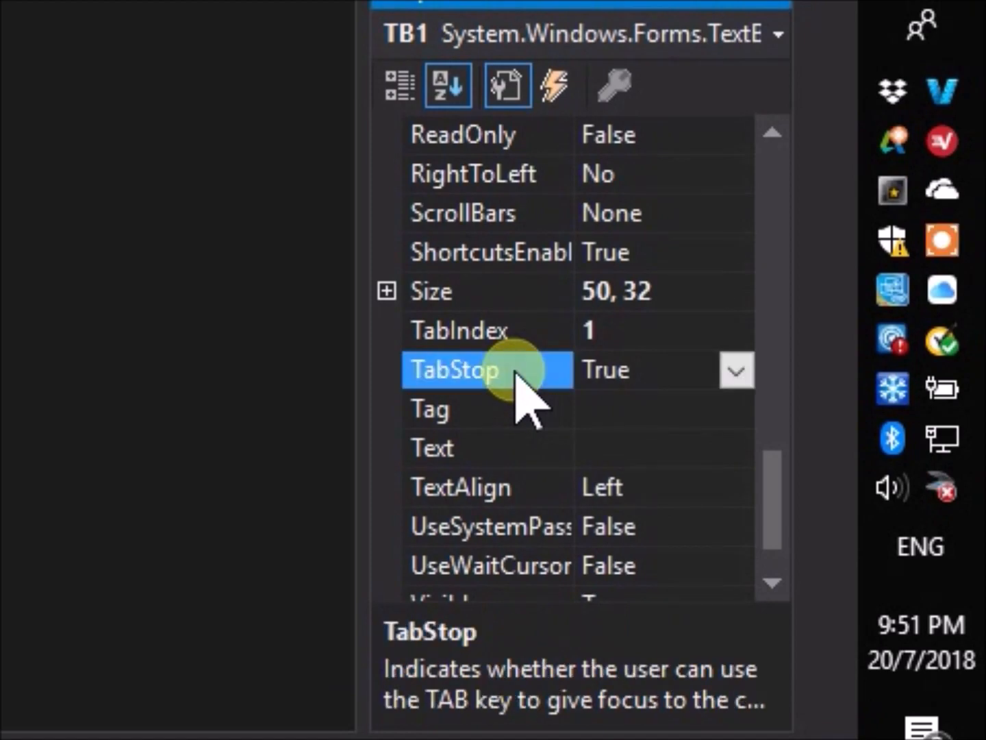
left_click(737, 370)
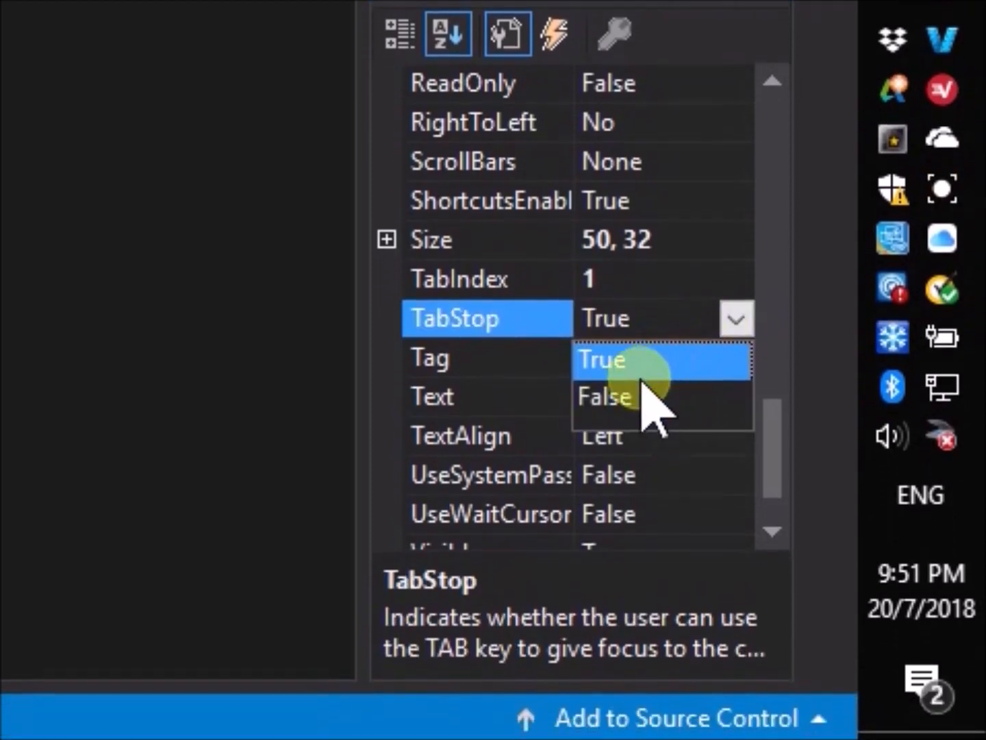
left_click(603, 396)
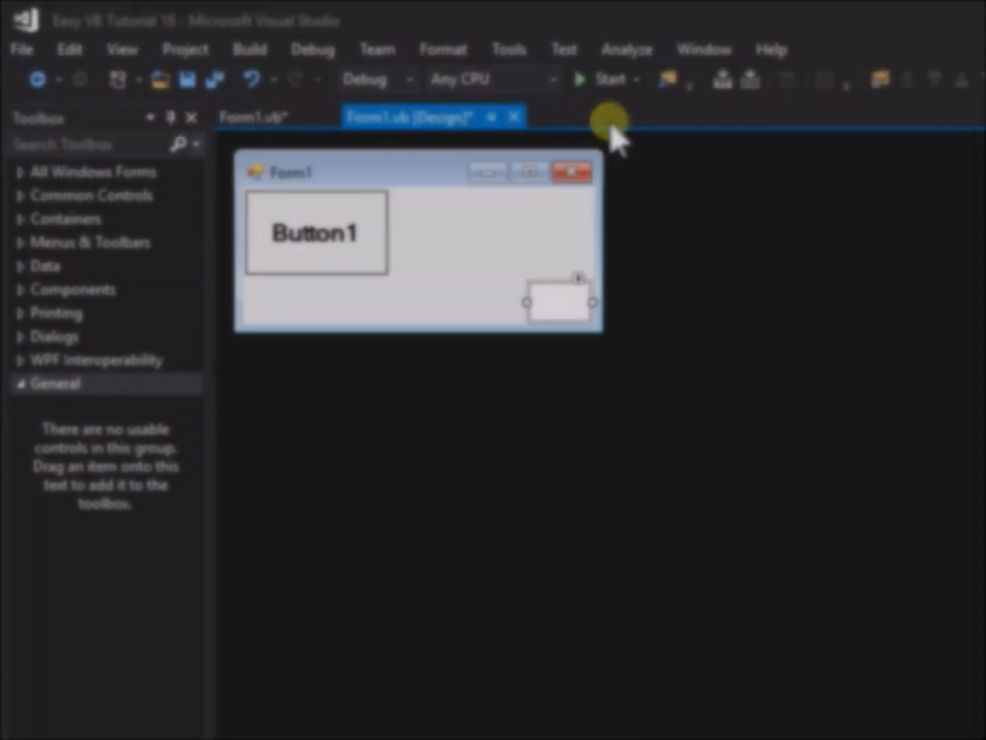
left_click(610, 80)
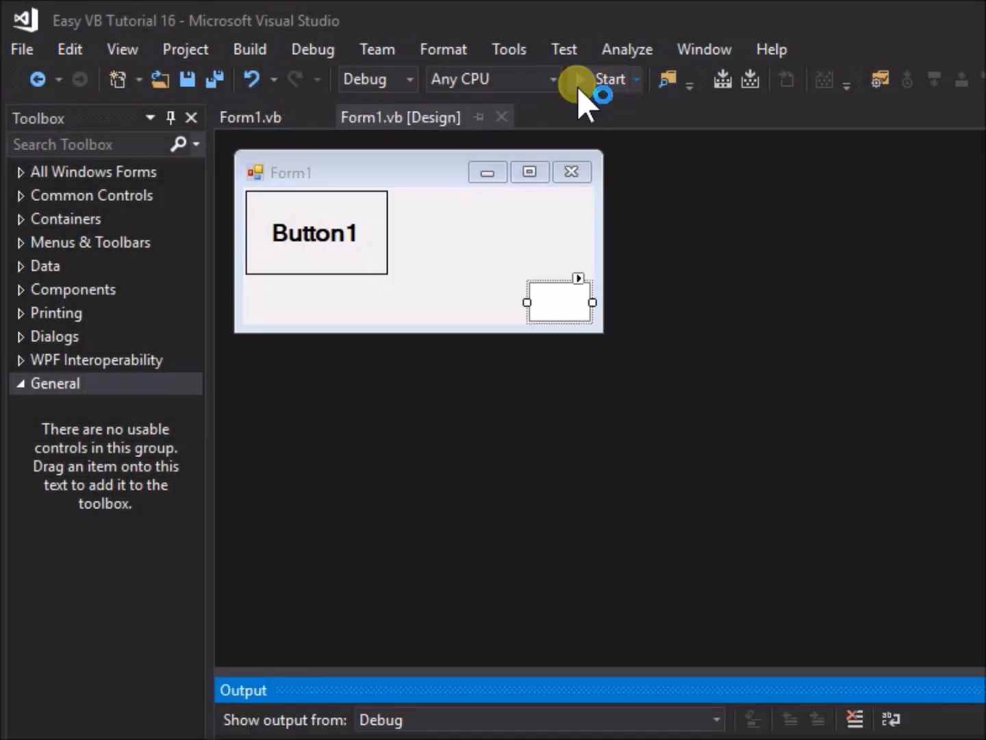
left_click(609, 79)
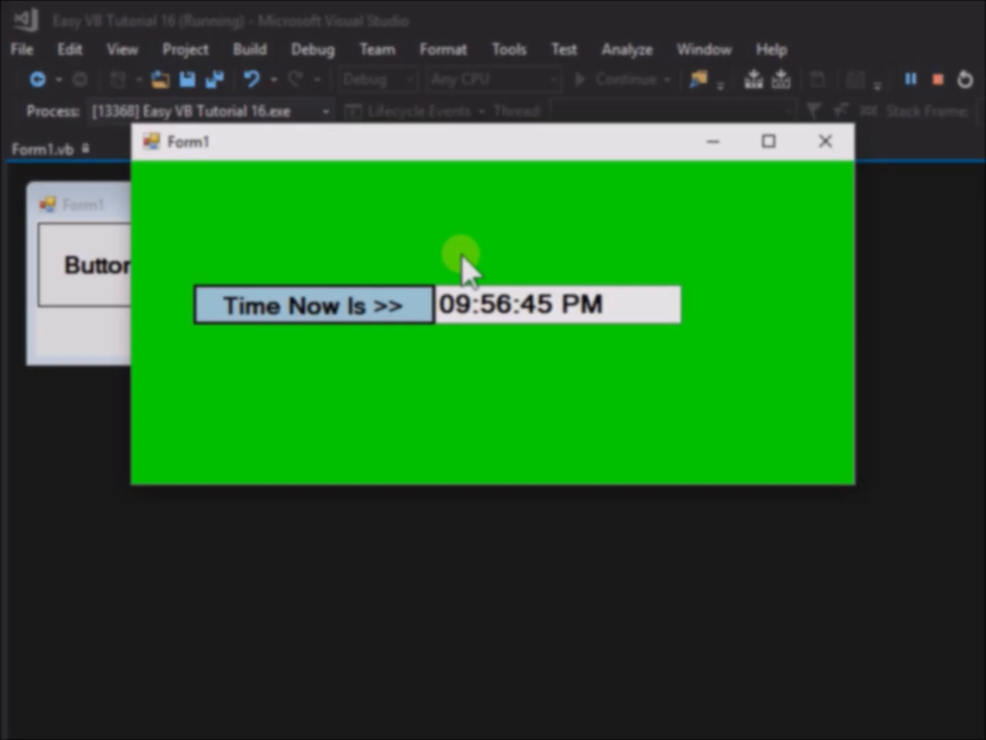
- Close the running form and create a Btn1_Click handler from the designer
left_click(937, 79)
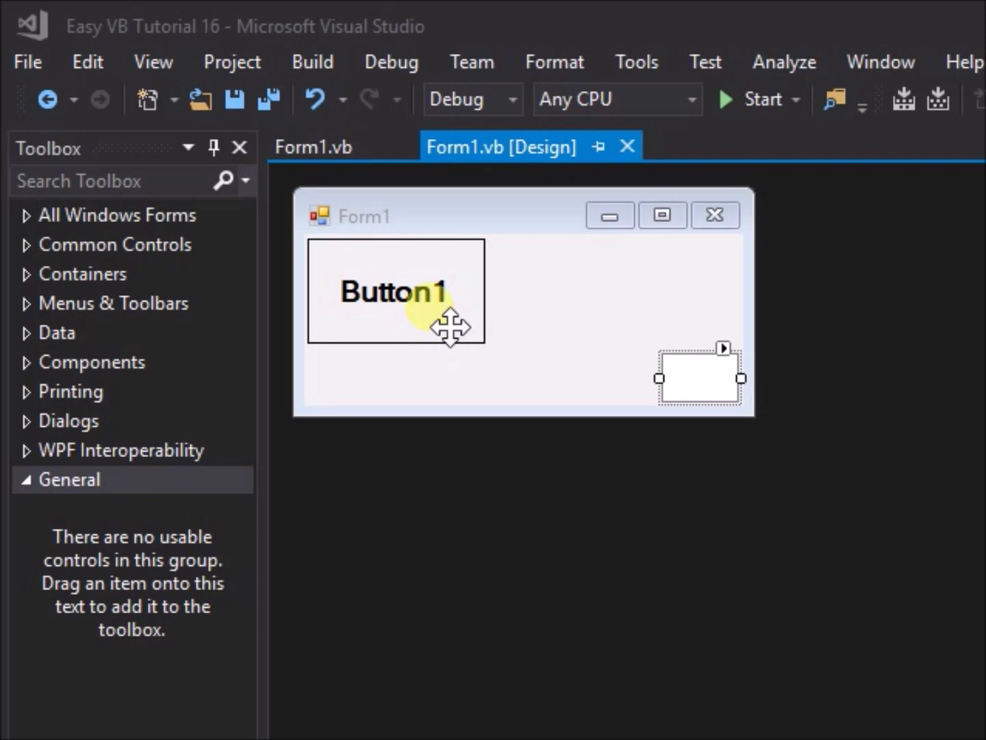
left_click(312, 145)
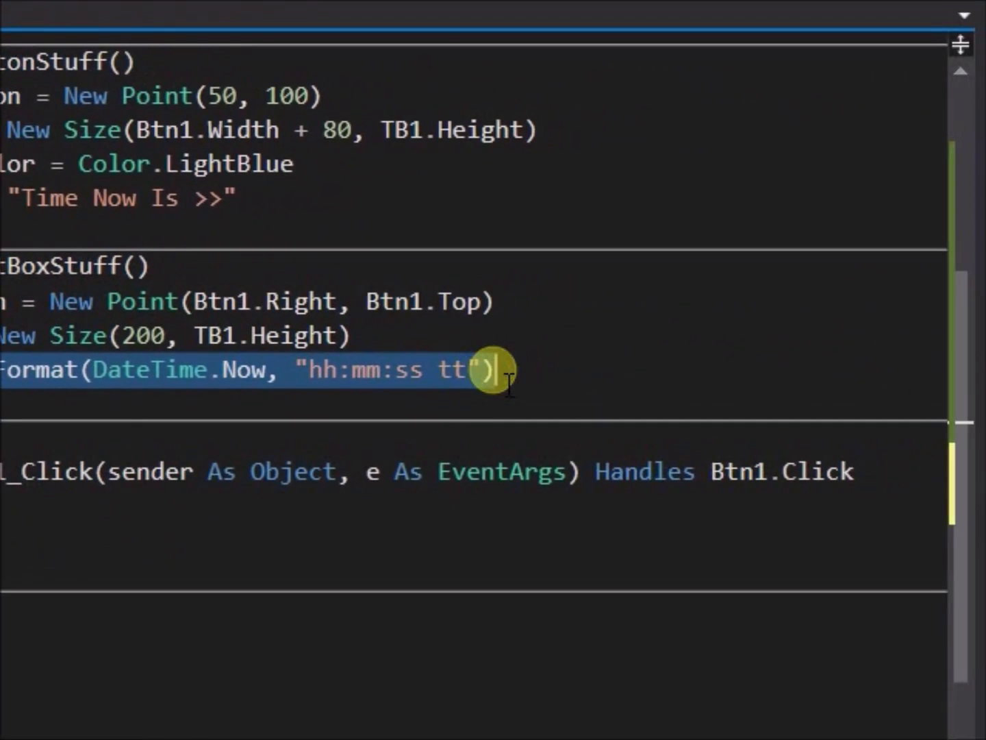
- Copy the TB1.Text time-formatting line from TextBoxStuff into Btn1_Click
right_click(493, 370)
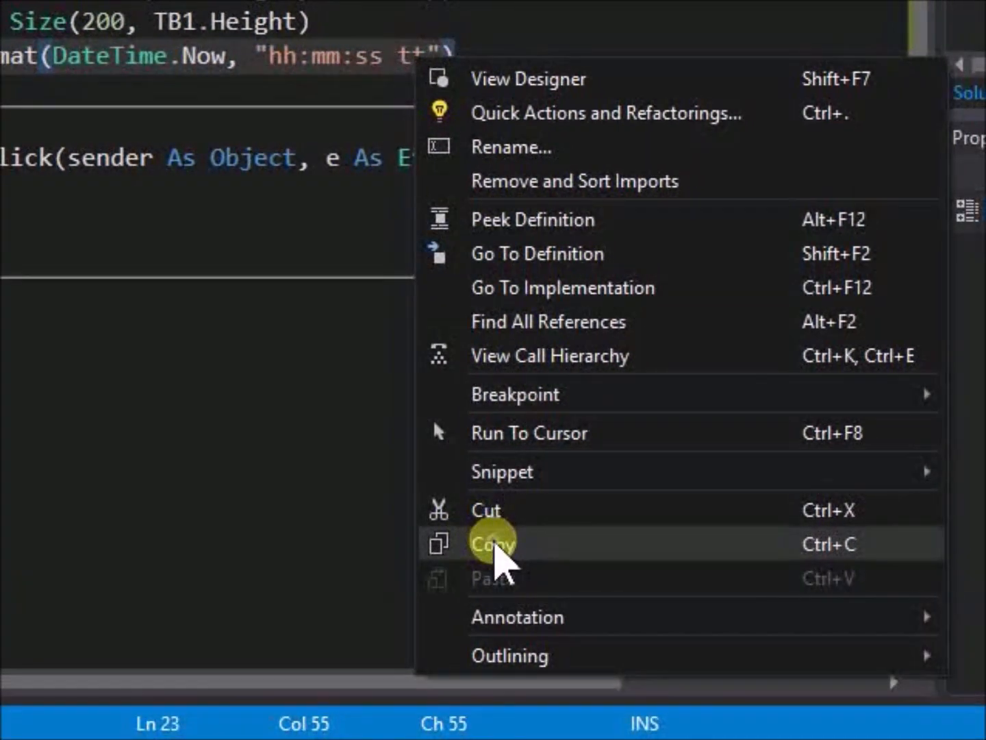
left_click(494, 543)
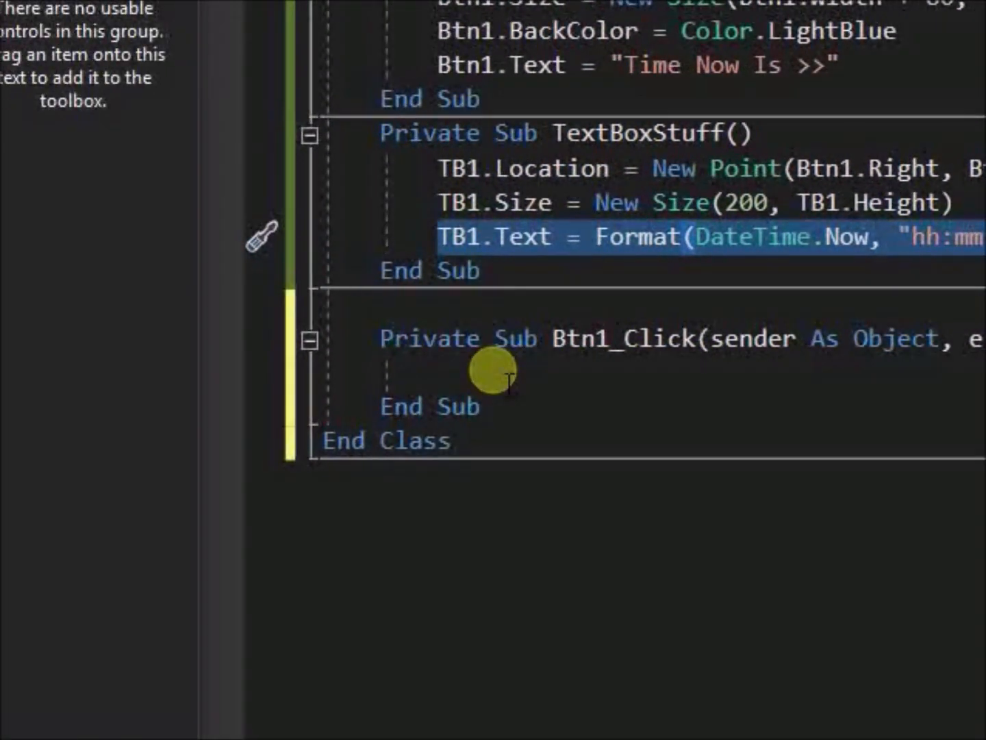
right_click(493, 381)
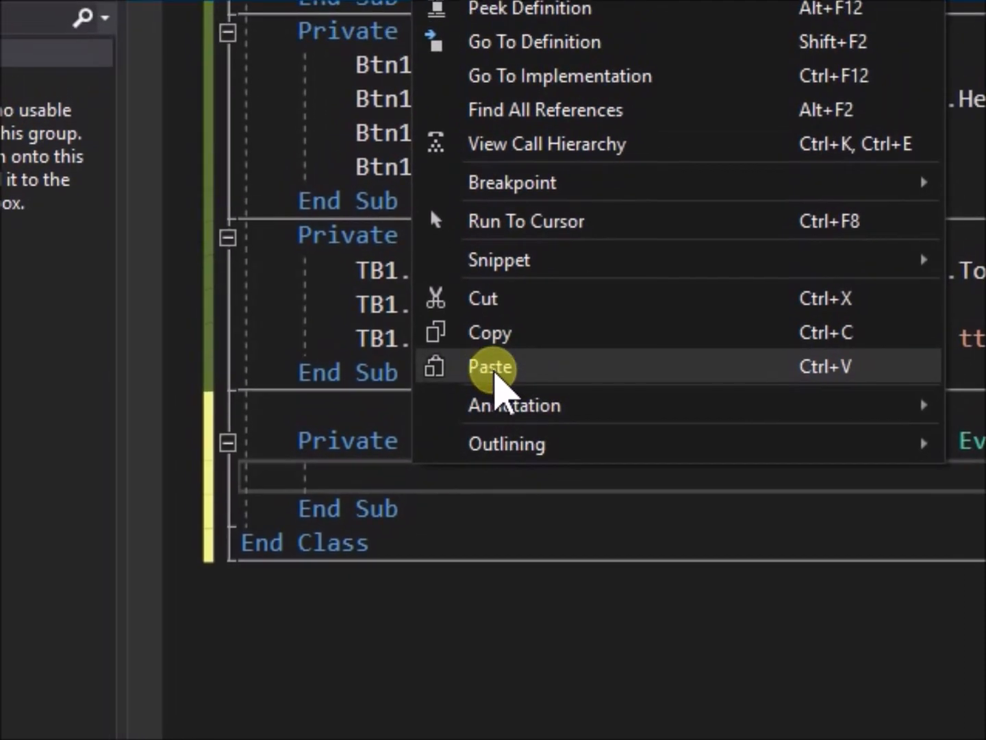
left_click(491, 367)
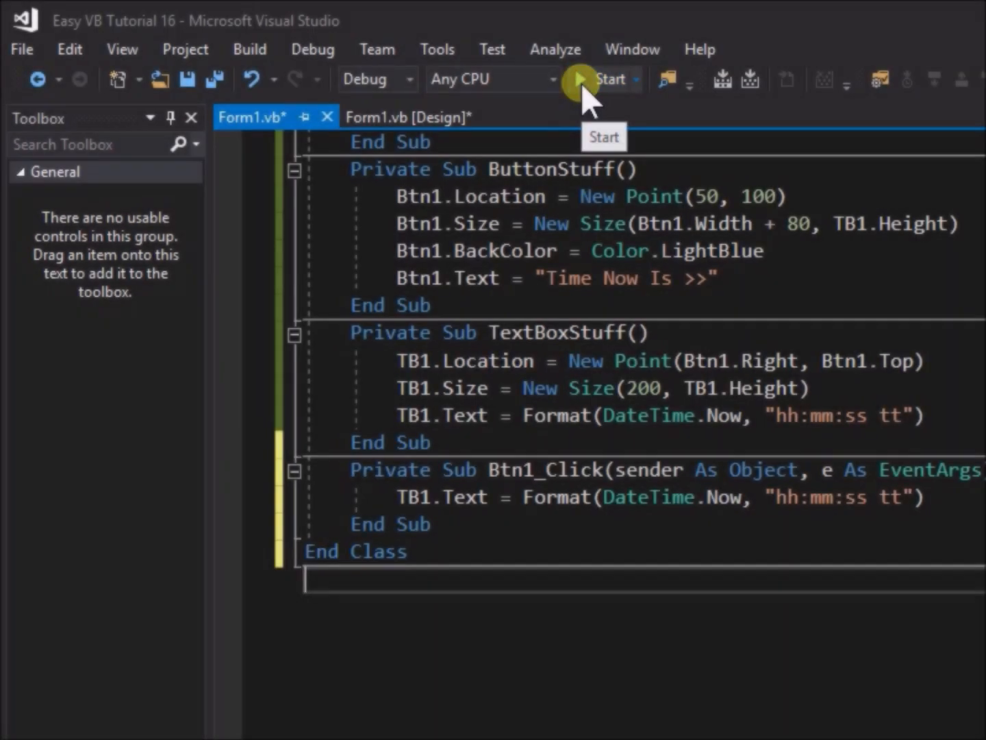
- Run the program and click "Time Now Is >>" to refresh the textbox time
left_click(579, 80)
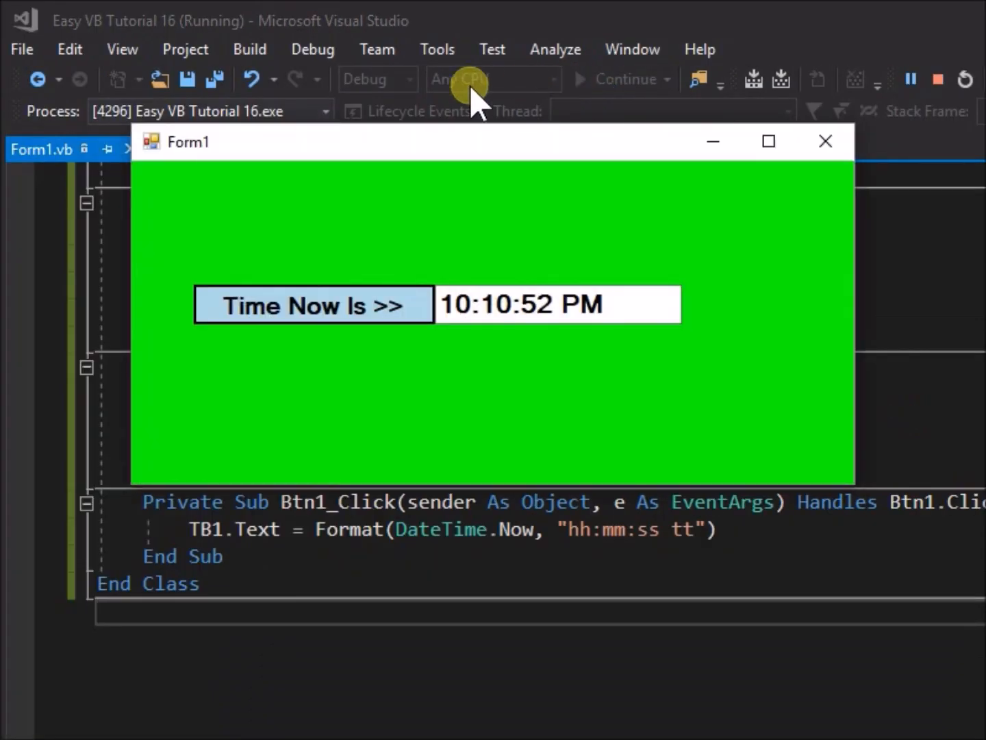
left_click(312, 305)
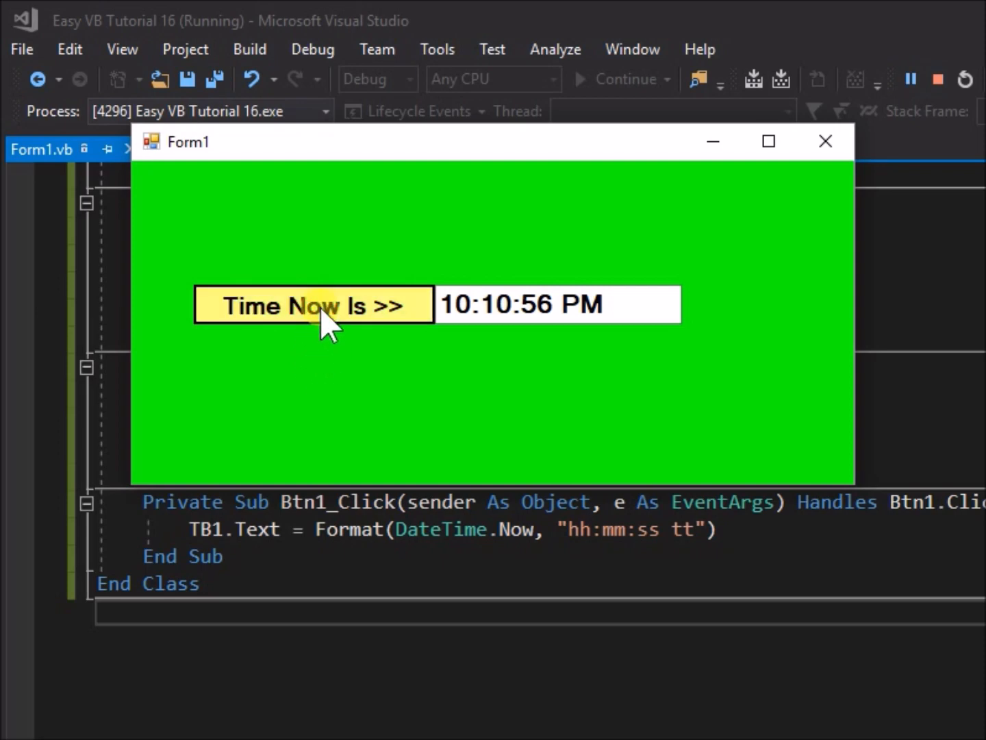
left_click(313, 305)
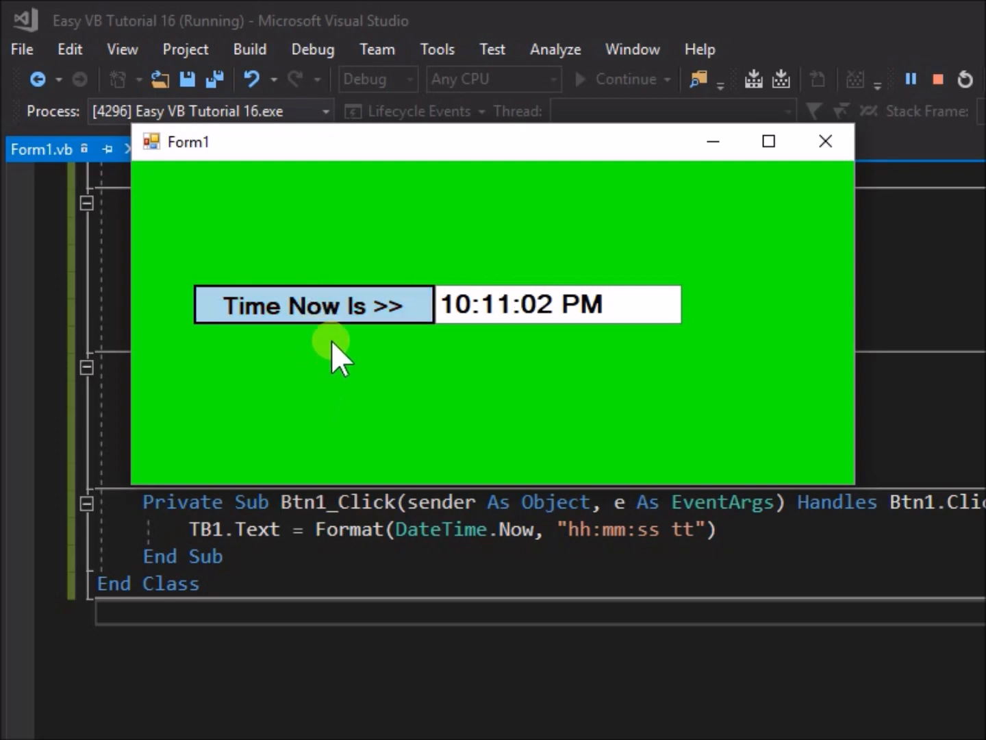